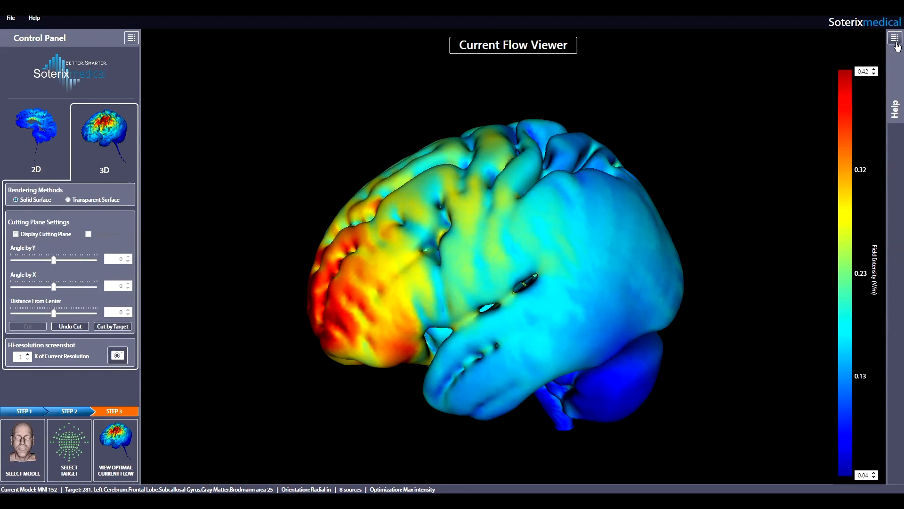
# - Try the Adult Male 1 head, then load MNI 152 showing gray matter only
pyautogui.click(894, 38)
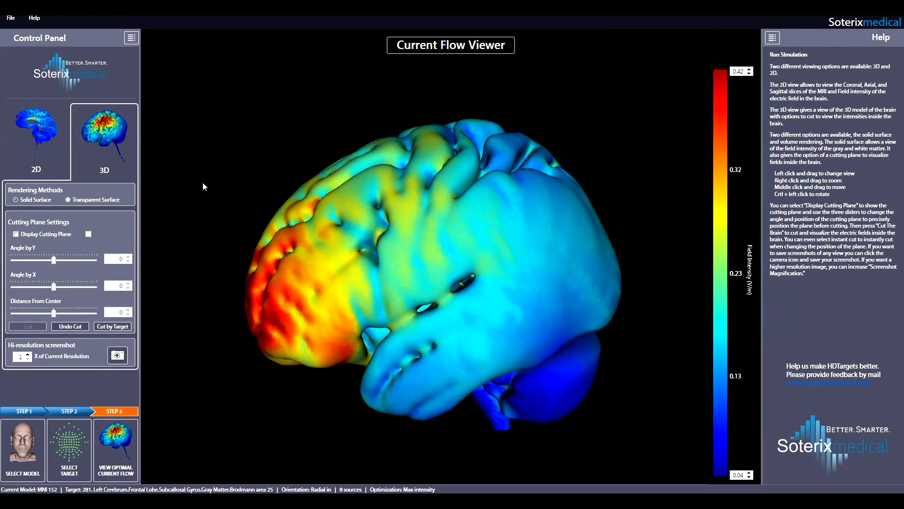
pyautogui.moveTo(524, 77)
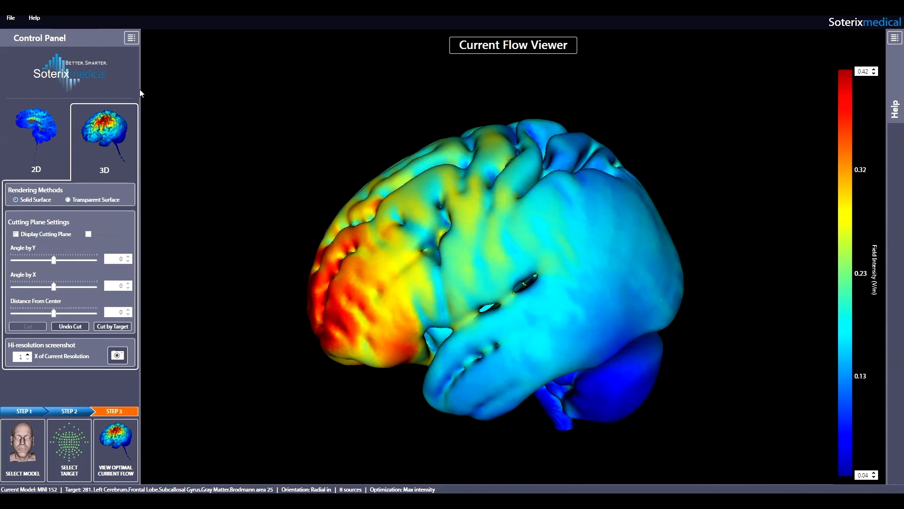
pyautogui.moveTo(23, 429)
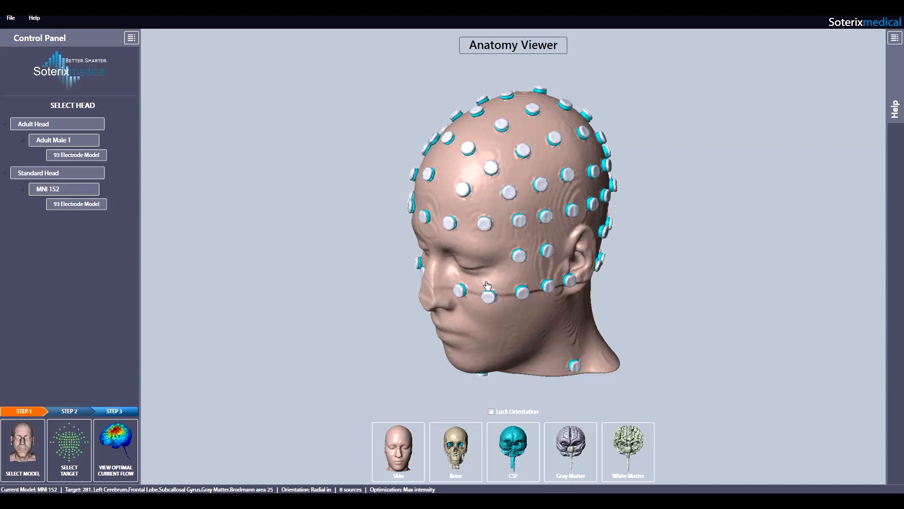
pyautogui.moveTo(144, 174)
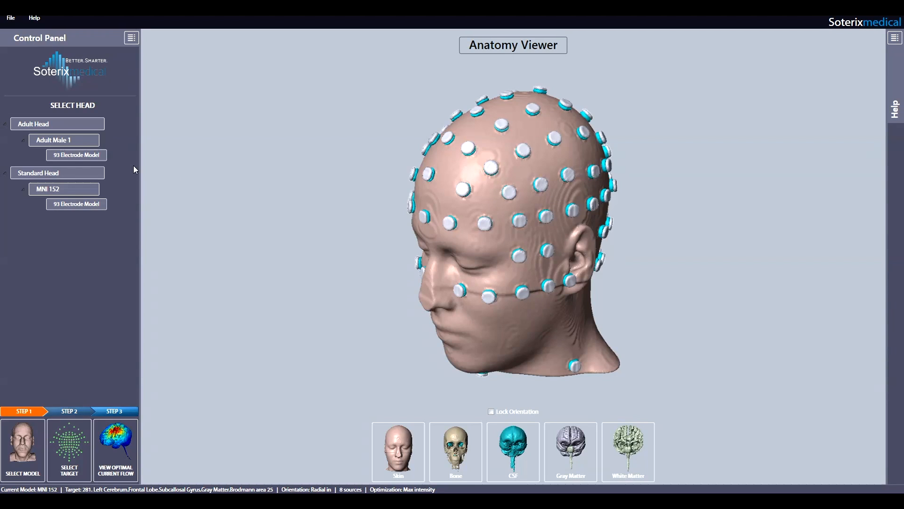
pyautogui.moveTo(104, 160)
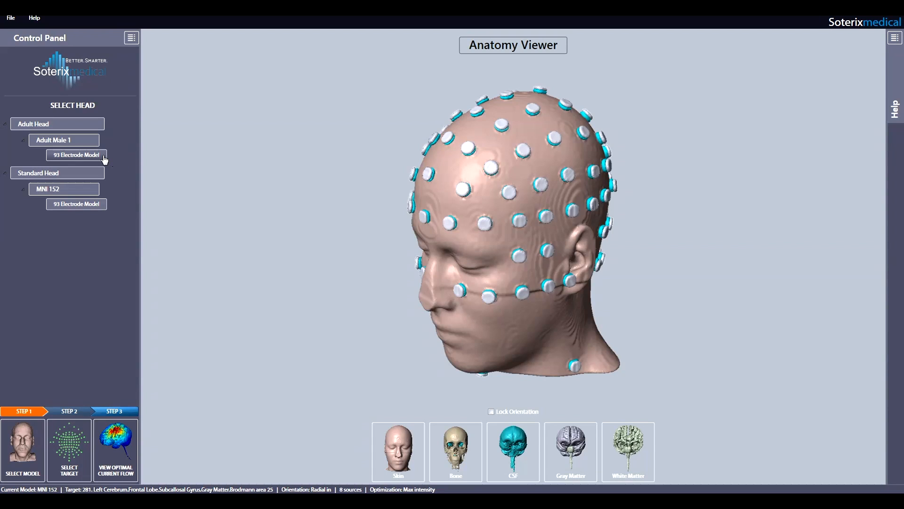
pyautogui.click(76, 154)
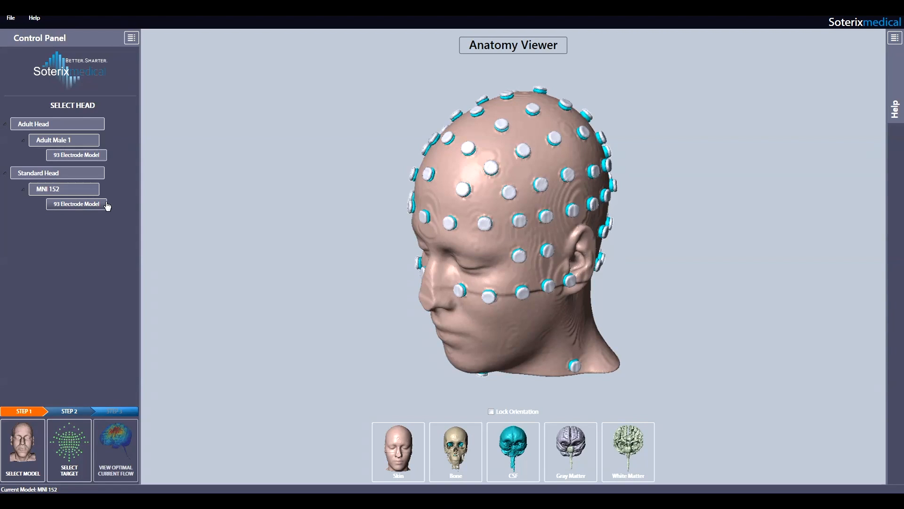
pyautogui.click(75, 155)
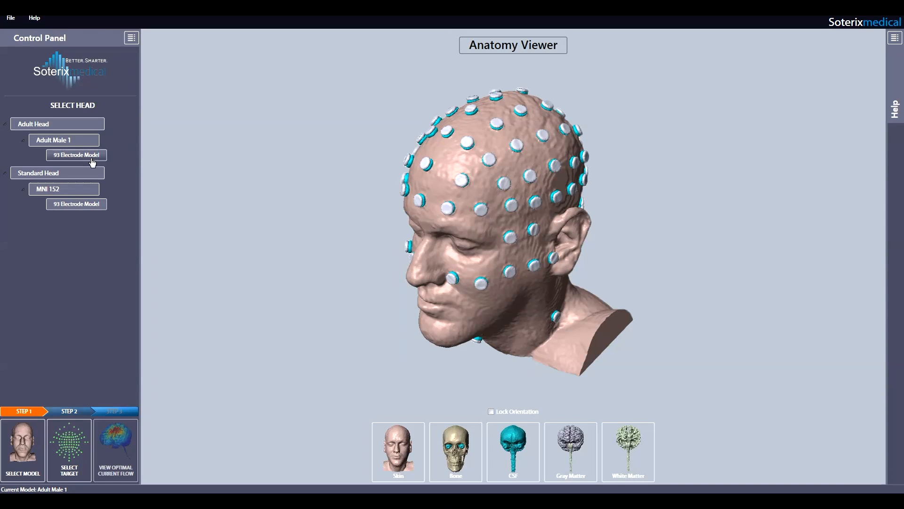
pyautogui.moveTo(99, 190)
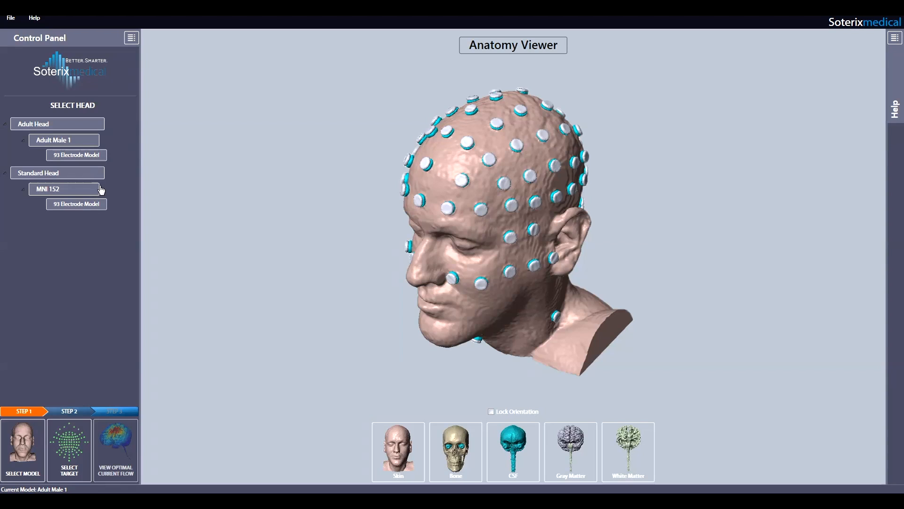
pyautogui.click(64, 188)
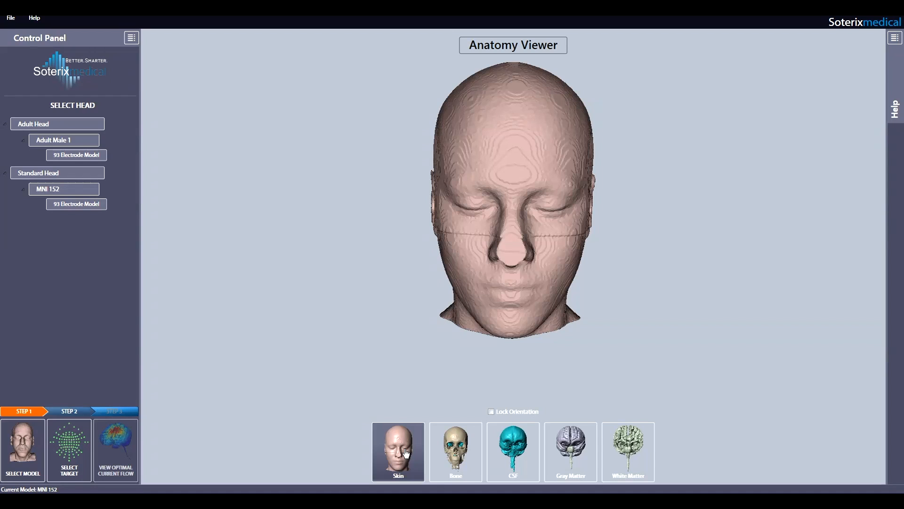
pyautogui.moveTo(630, 248)
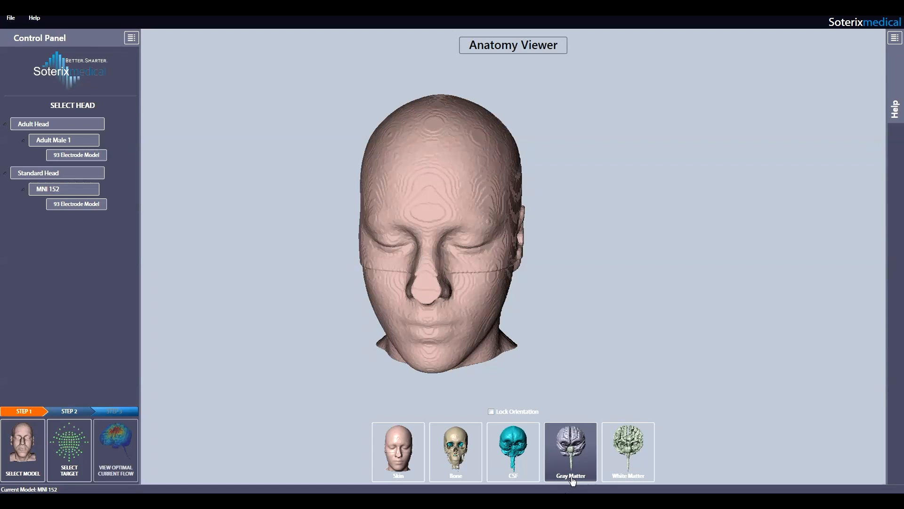
pyautogui.click(569, 451)
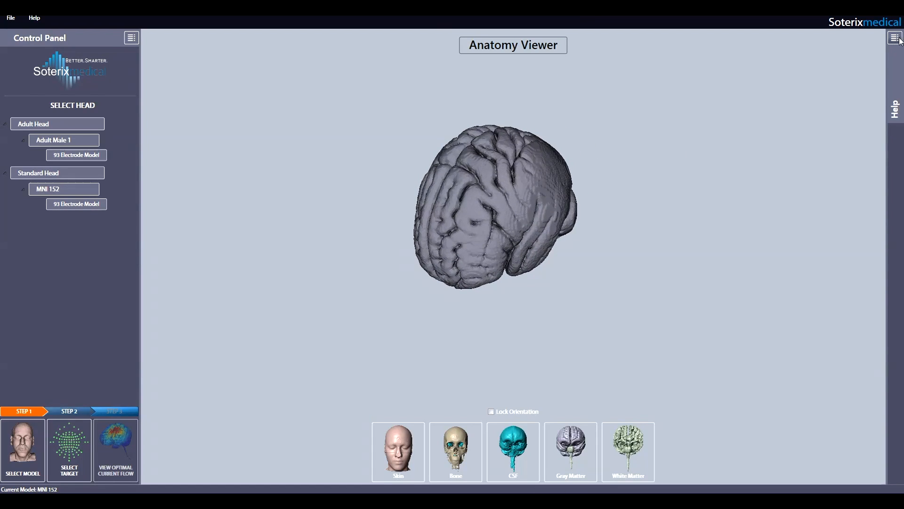
pyautogui.click(897, 37)
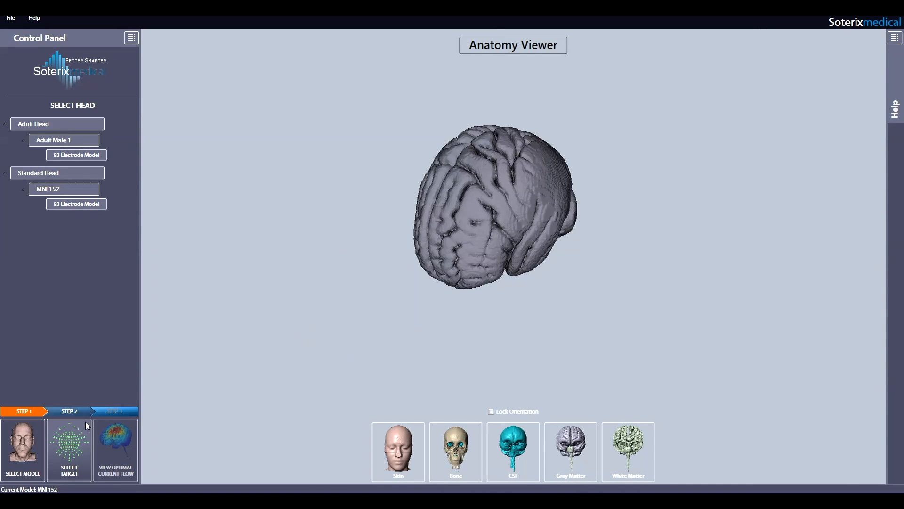
# - Move to target selection and open the Target Location search list
pyautogui.click(69, 450)
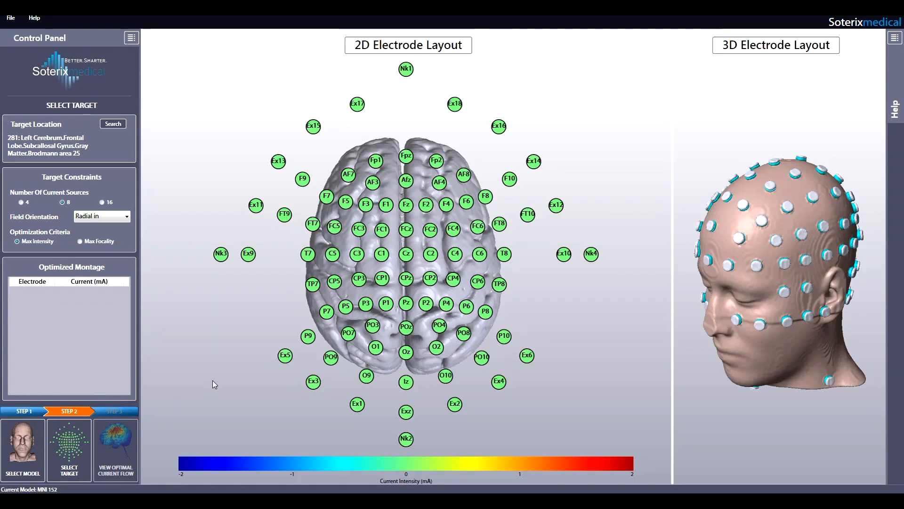
pyautogui.moveTo(194, 324)
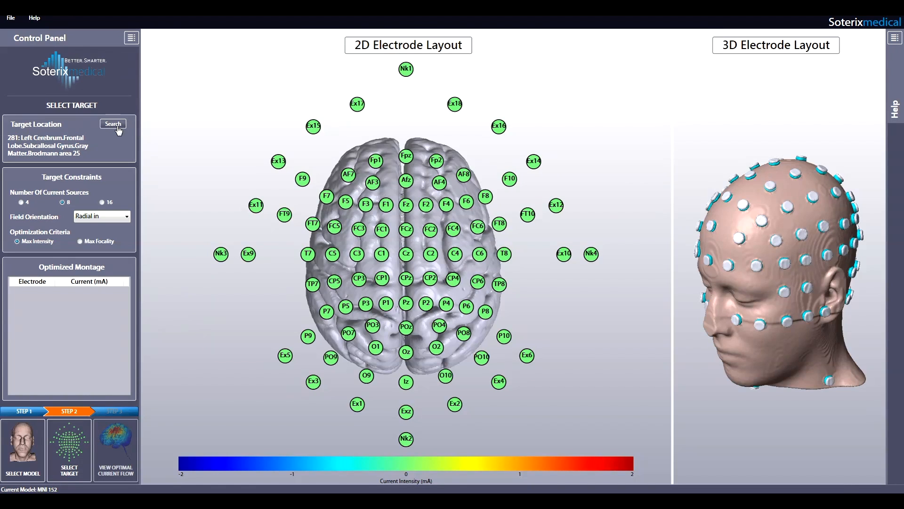
pyautogui.click(113, 124)
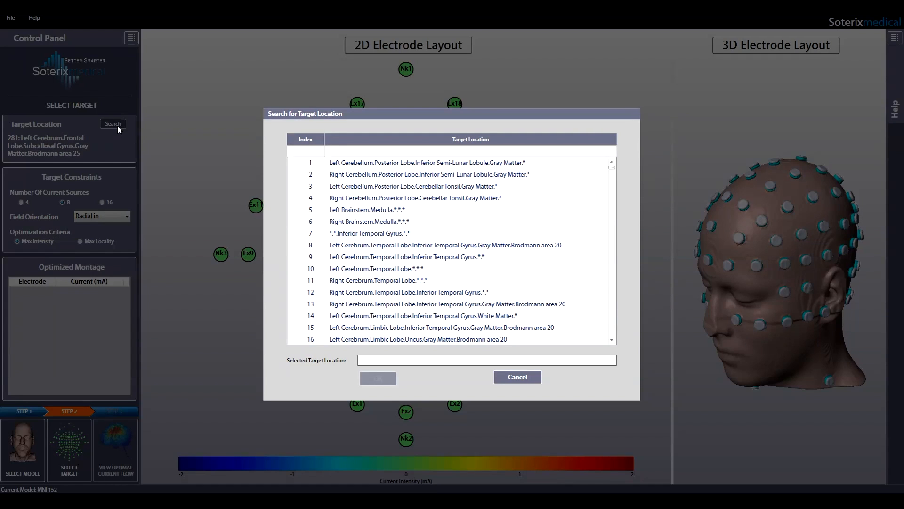
# - Filter regions by '25' and confirm left subcallosal gyrus, Brodmann area 25, as target
pyautogui.click(304, 150)
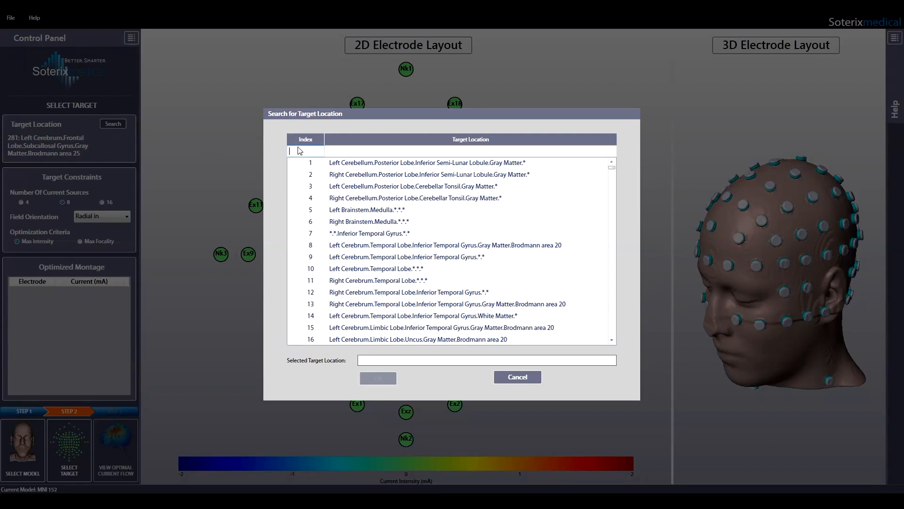
pyautogui.write('5')
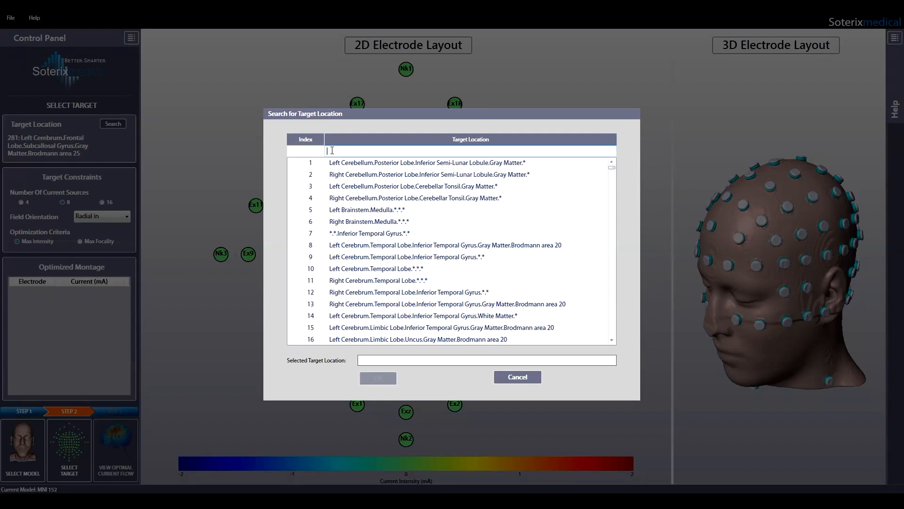
pyautogui.write('h')
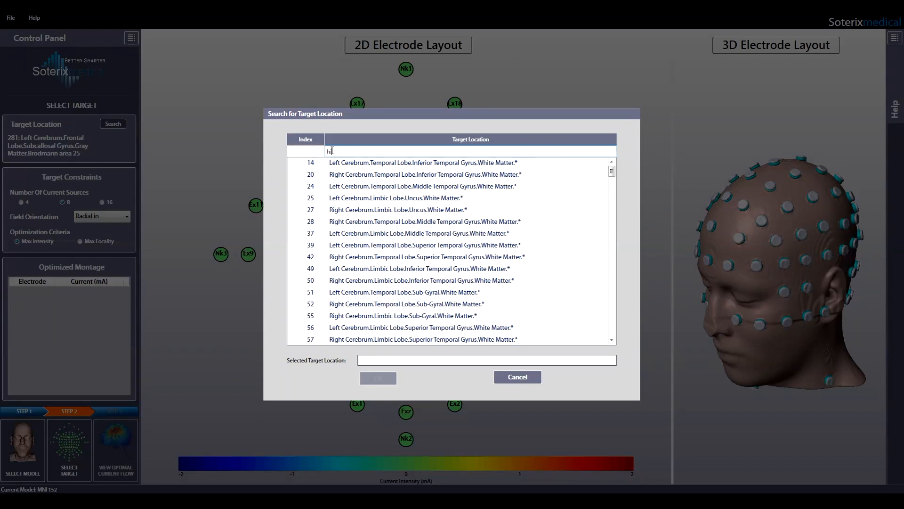
pyautogui.write('ippocampus')
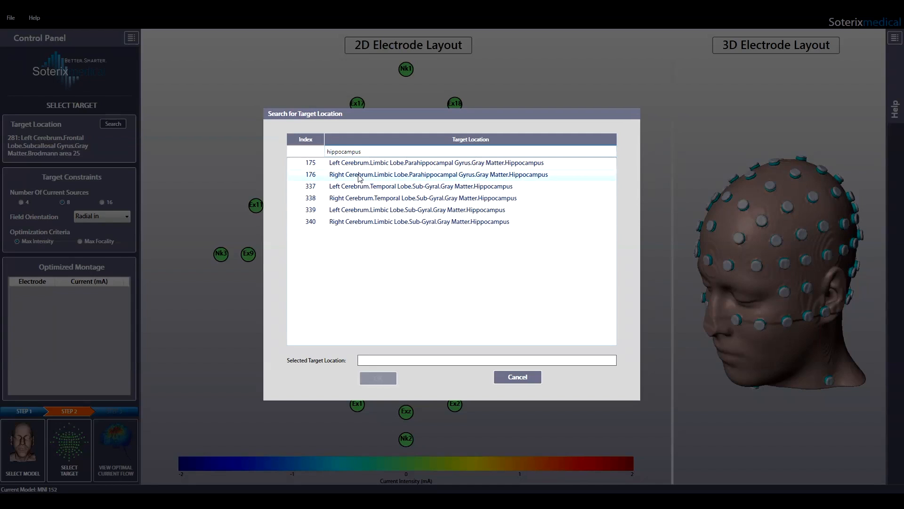
pyautogui.doubleClick(344, 151)
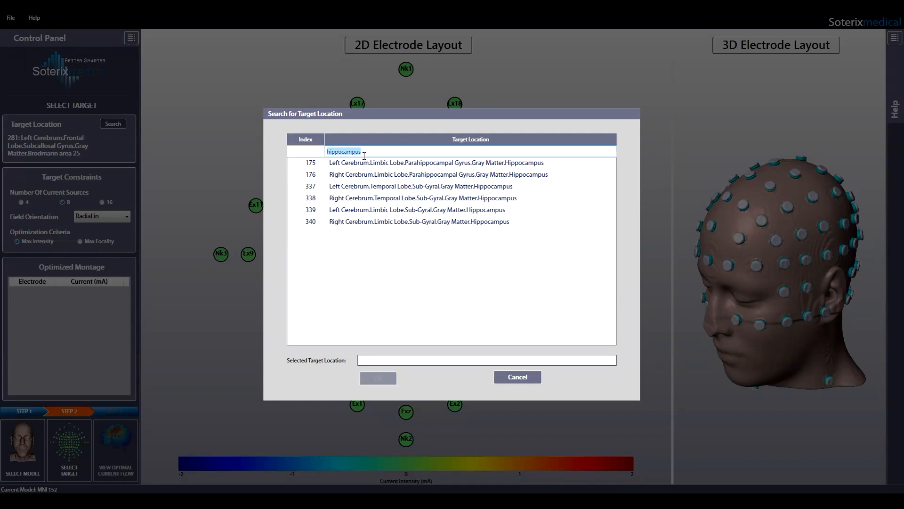
pyautogui.write('25')
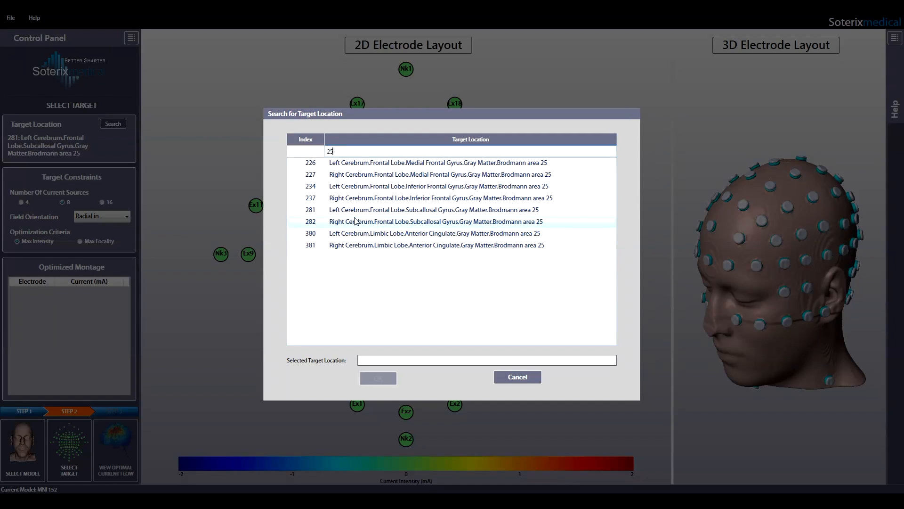
pyautogui.click(432, 210)
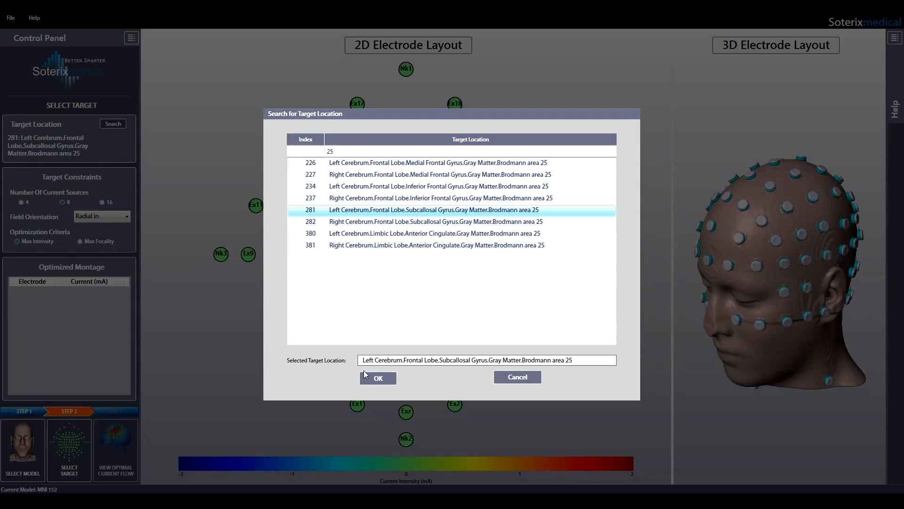
pyautogui.moveTo(490, 373)
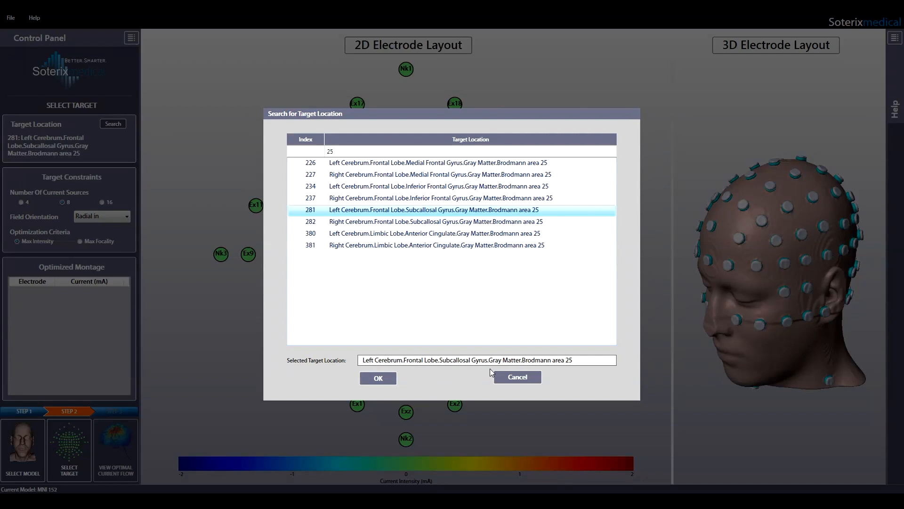
pyautogui.click(378, 377)
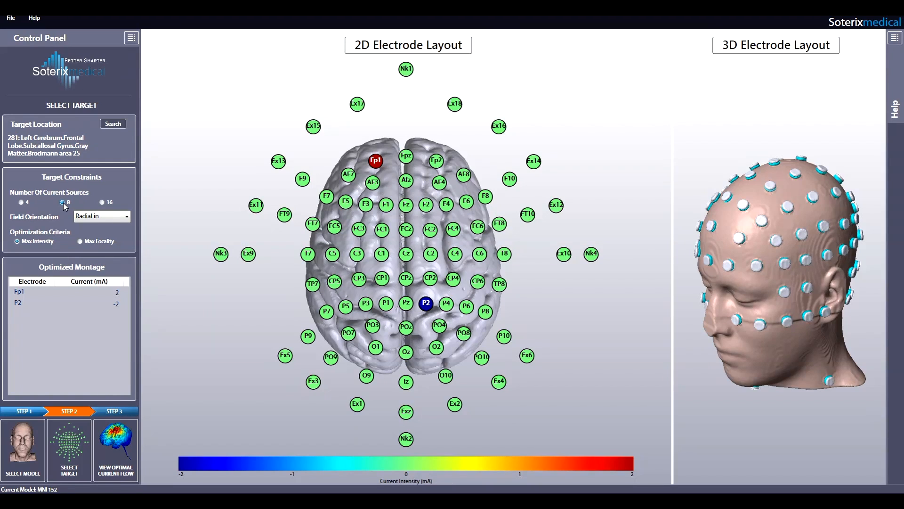
# - Use 8 current sources, radial-inward field orientation and Max Focality optimization
pyautogui.click(101, 216)
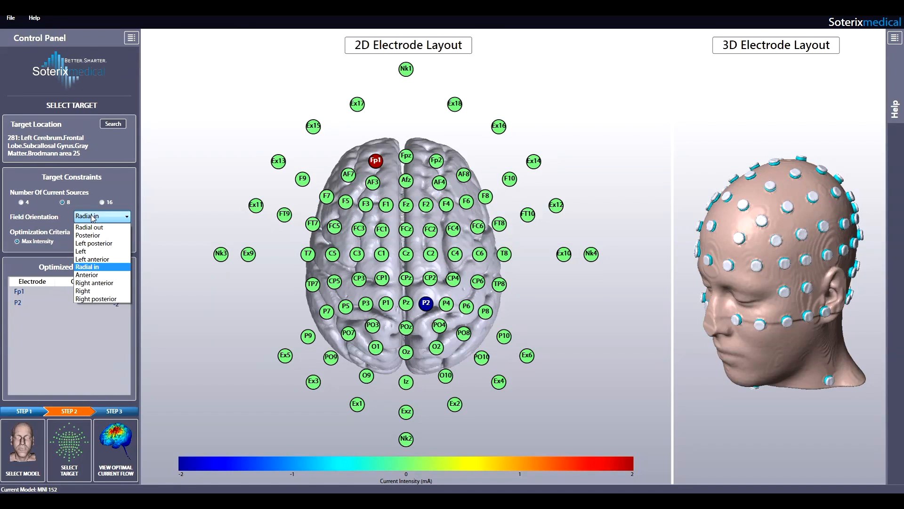
pyautogui.moveTo(95, 226)
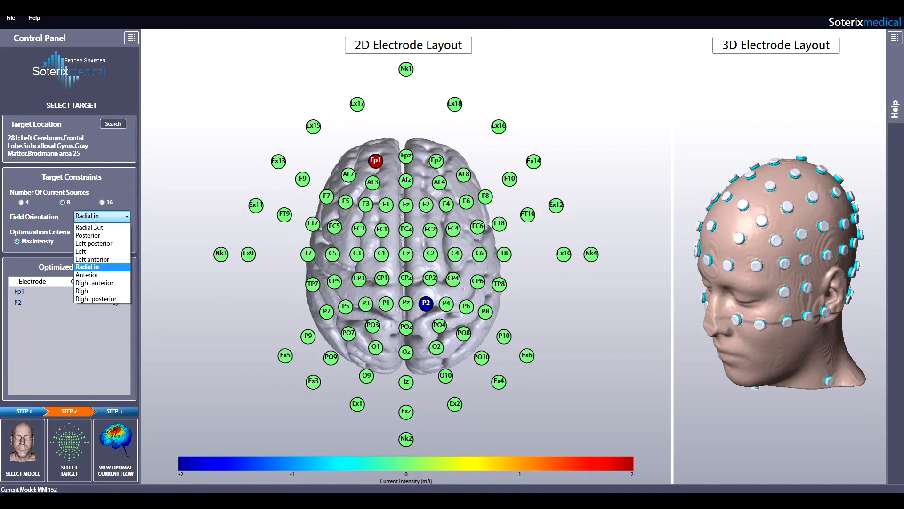
pyautogui.click(101, 267)
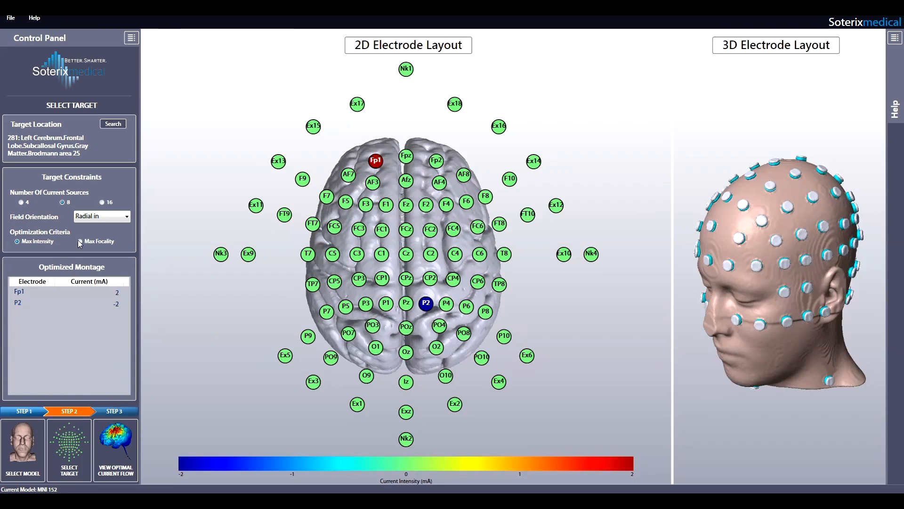
pyautogui.click(79, 241)
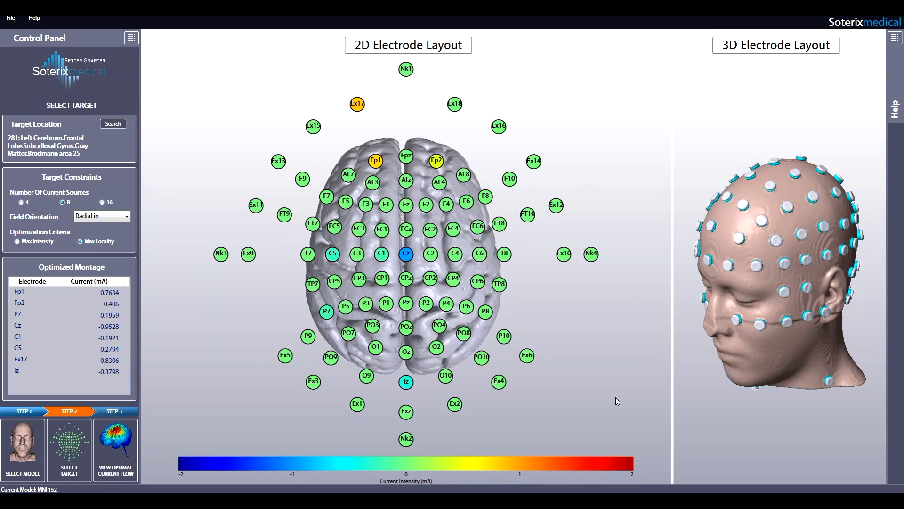
pyautogui.moveTo(314, 378)
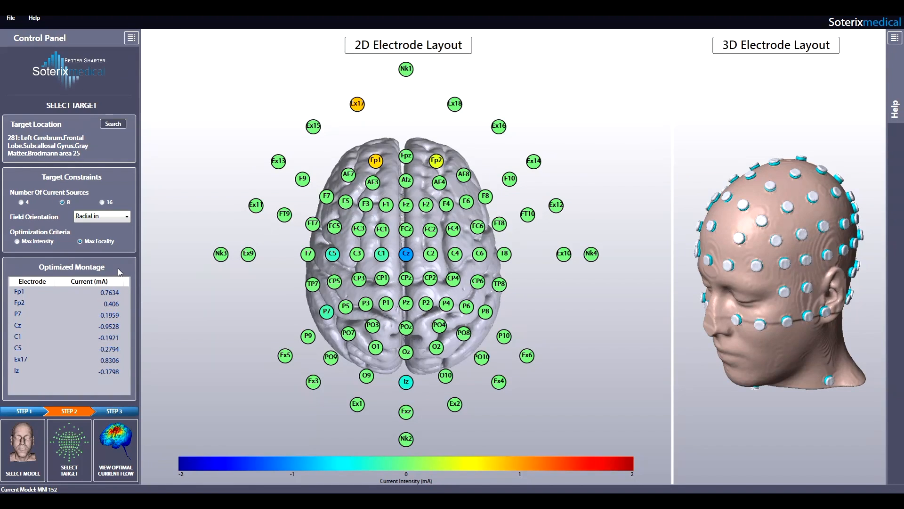
pyautogui.moveTo(208, 370)
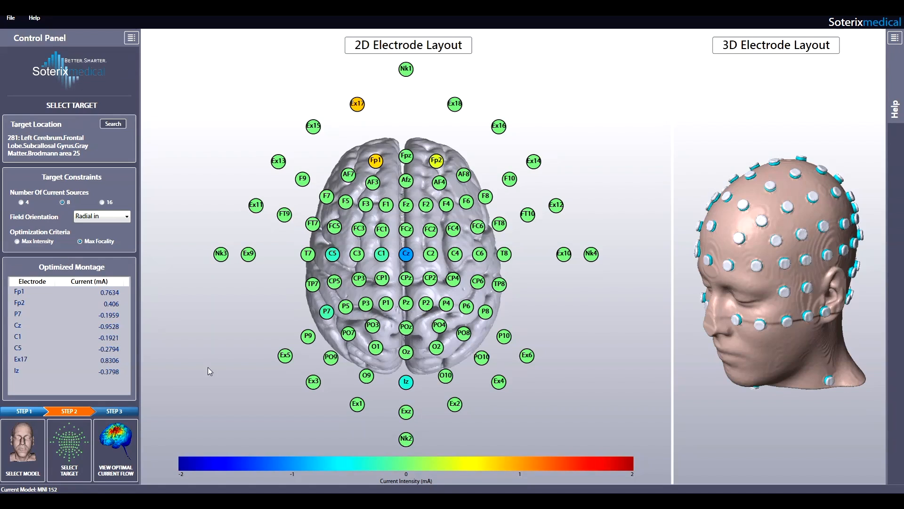
pyautogui.moveTo(611, 478)
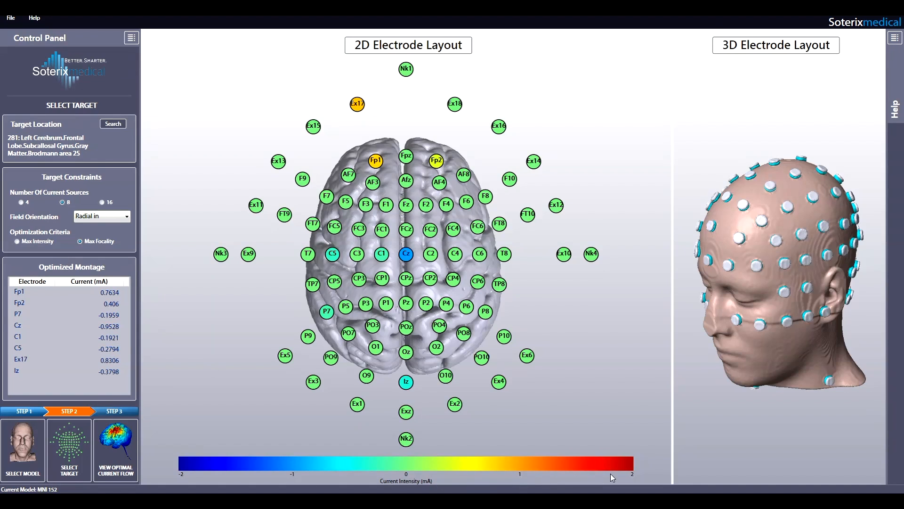
pyautogui.moveTo(407, 285)
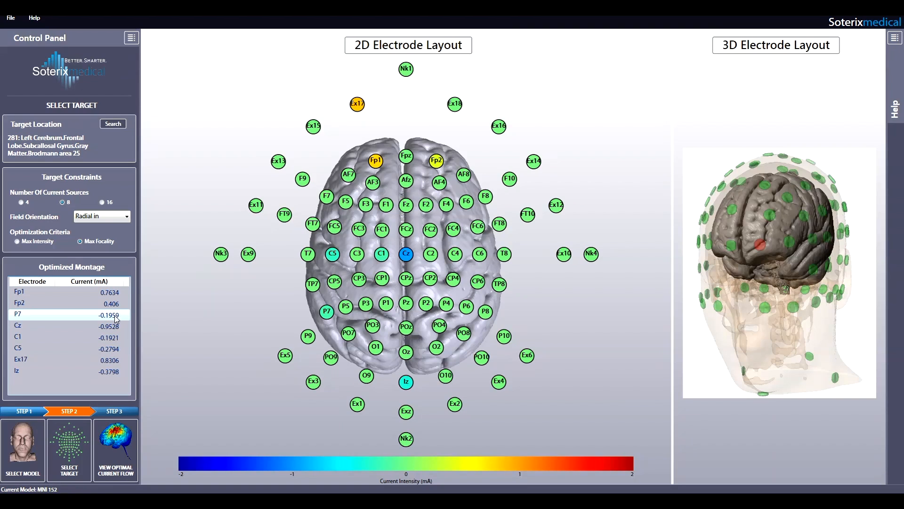
# - Show the enlarged 3D layout top-down with the red target visible
pyautogui.click(58, 370)
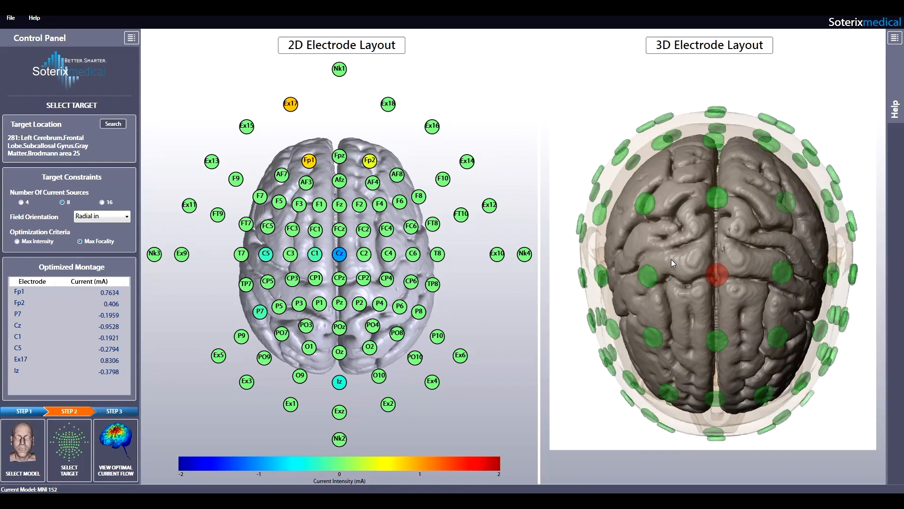
pyautogui.moveTo(713, 274)
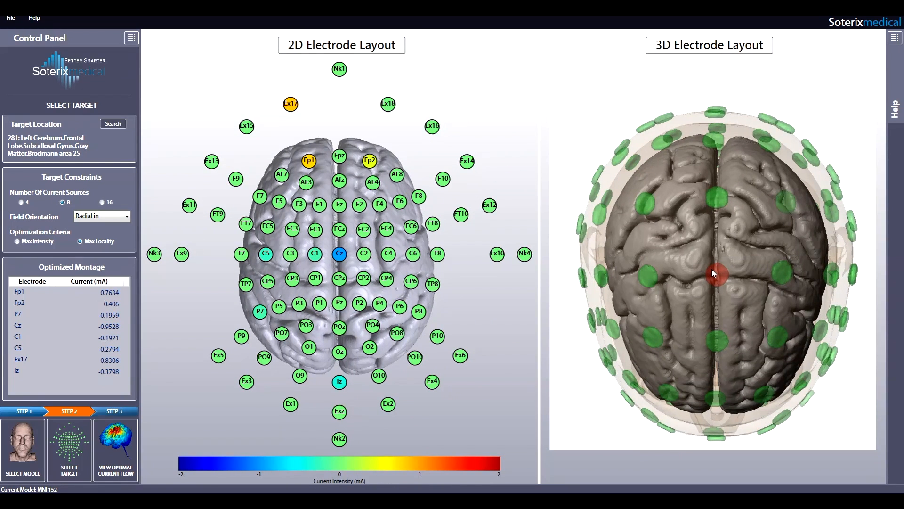
pyautogui.moveTo(813, 329)
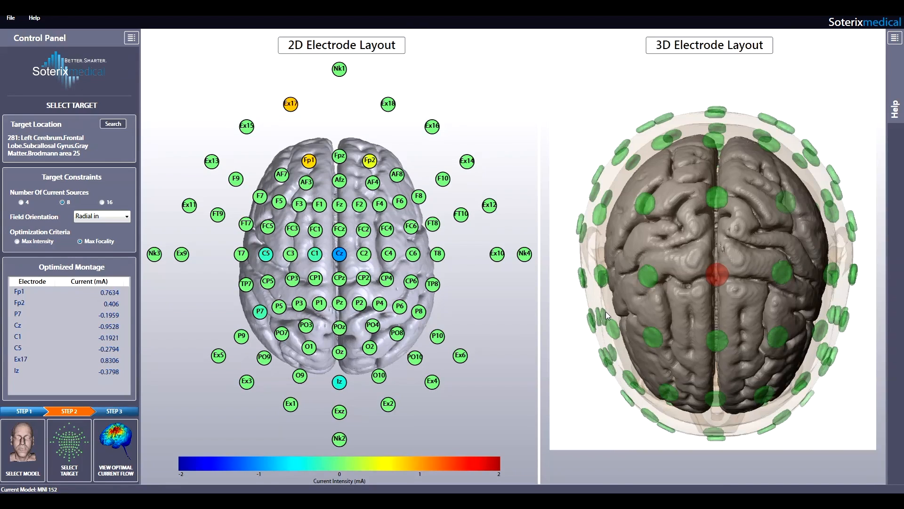
pyautogui.moveTo(496, 362)
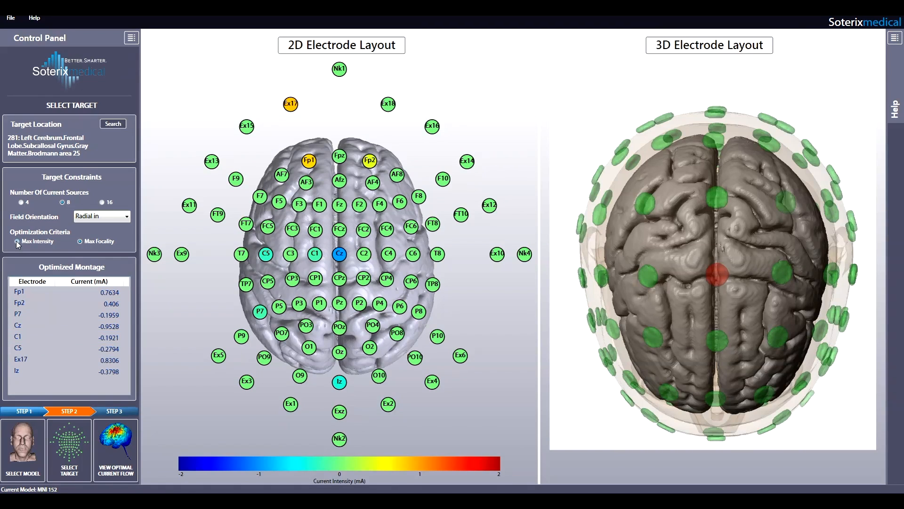
pyautogui.click(79, 241)
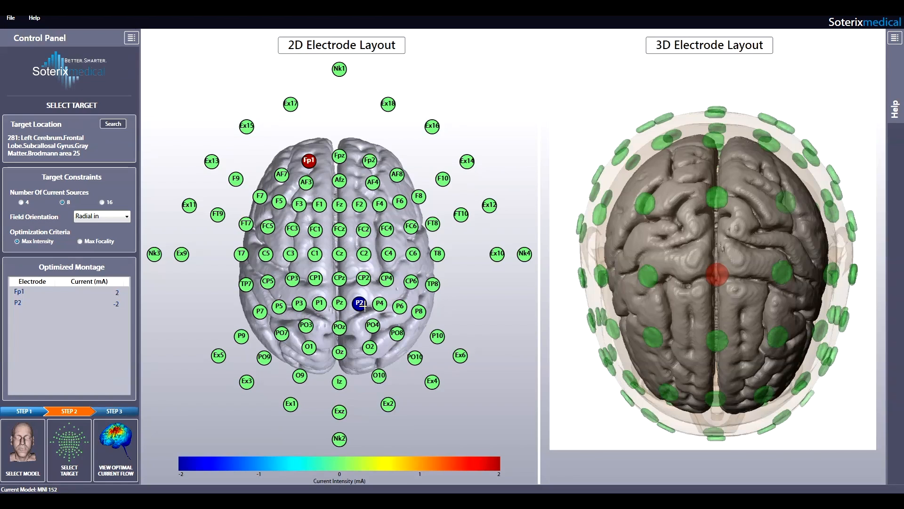
pyautogui.moveTo(228, 255)
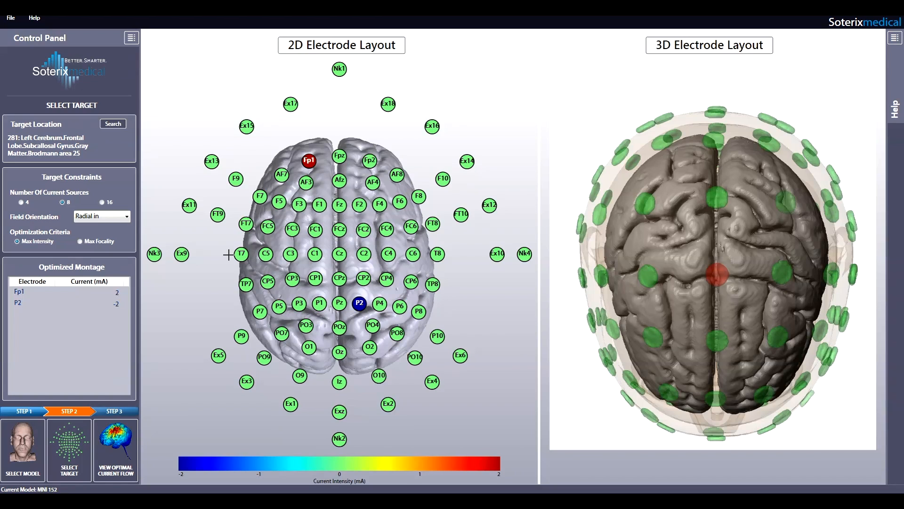
pyautogui.click(79, 241)
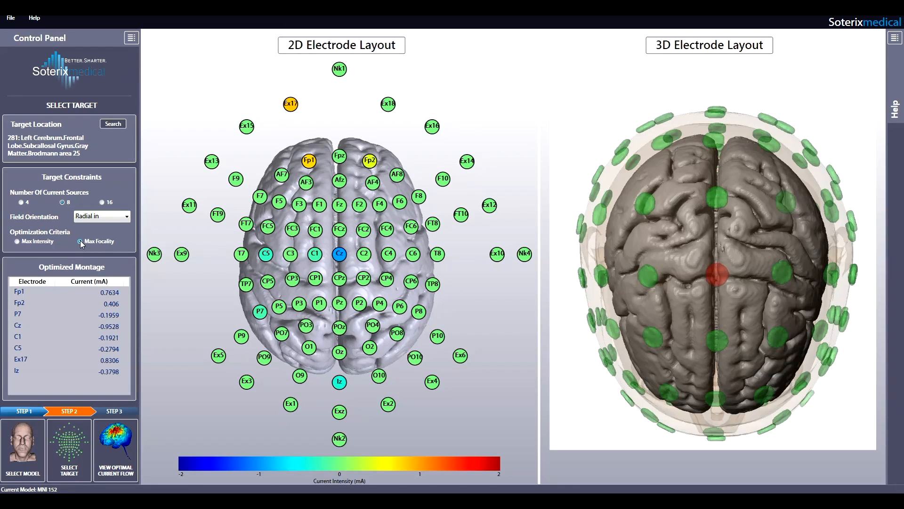
# - Calculate the electric field for the focal montage across coronal, sagittal and axial slices
pyautogui.click(115, 450)
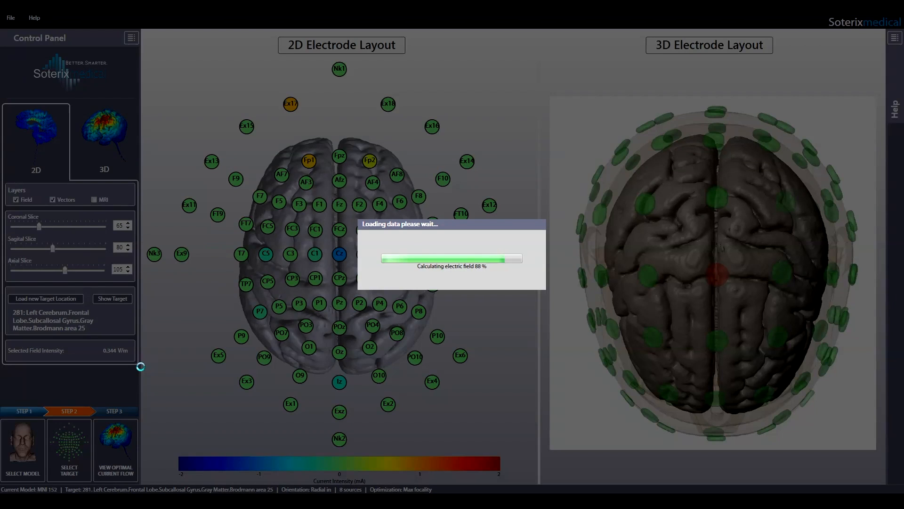
pyautogui.click(116, 449)
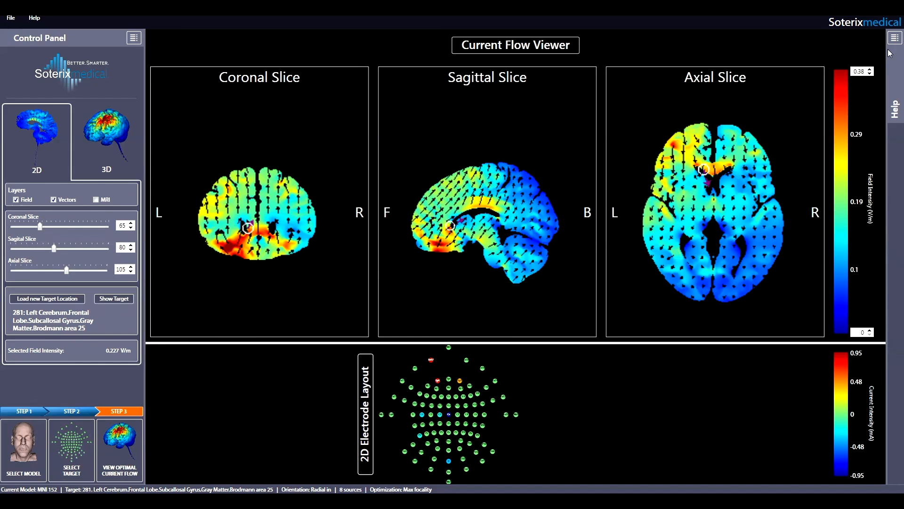
pyautogui.moveTo(842, 328)
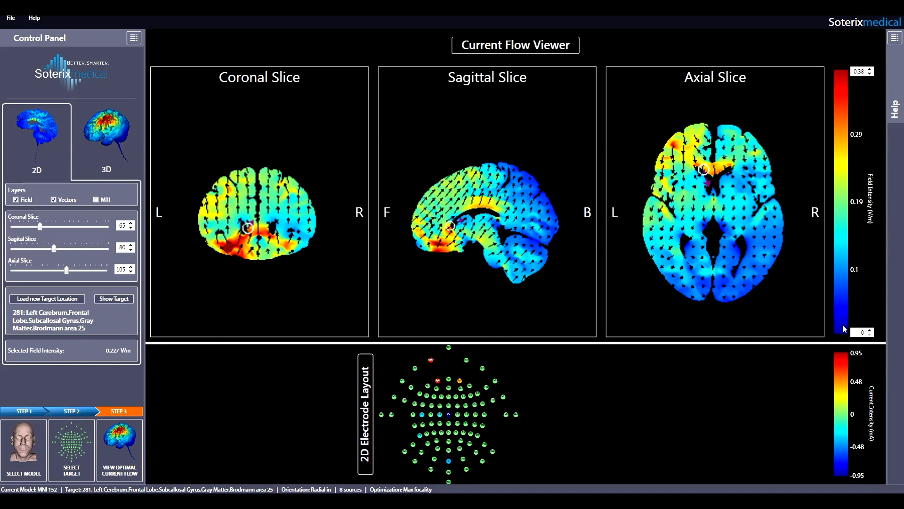
pyautogui.moveTo(835, 75)
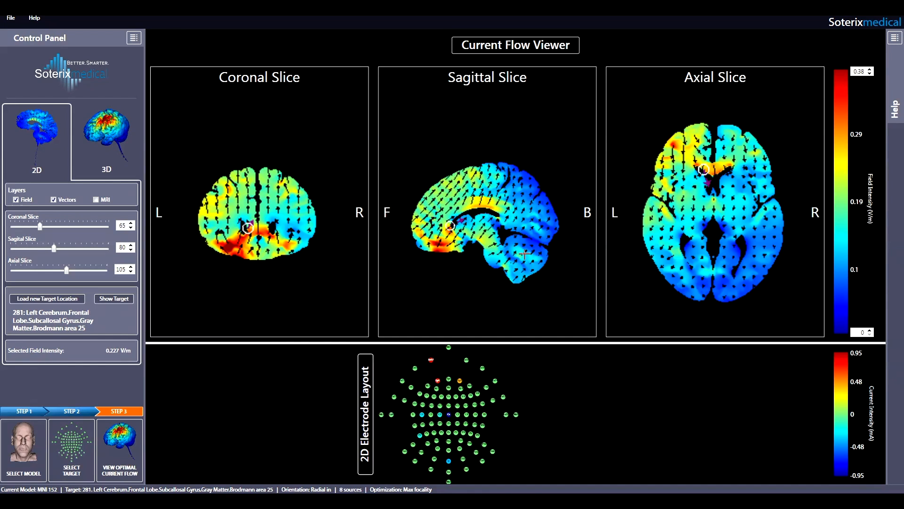
pyautogui.moveTo(275, 339)
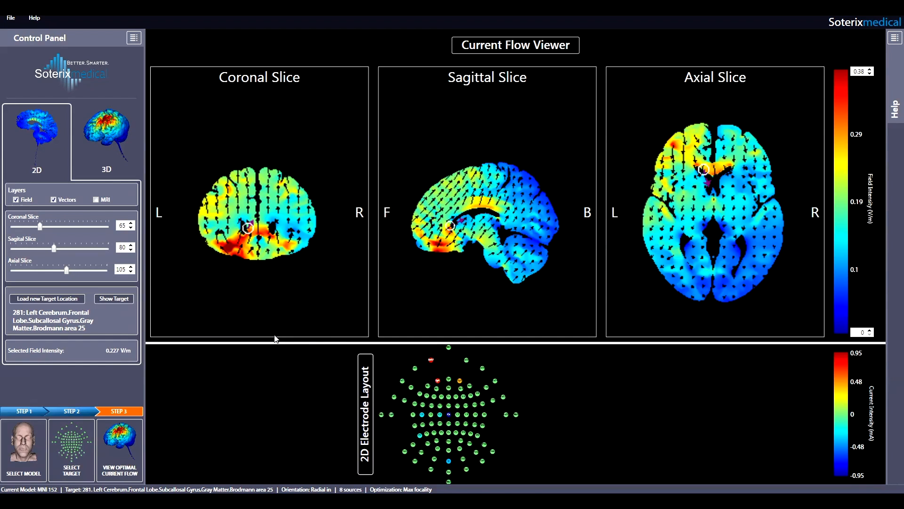
pyautogui.moveTo(213, 325)
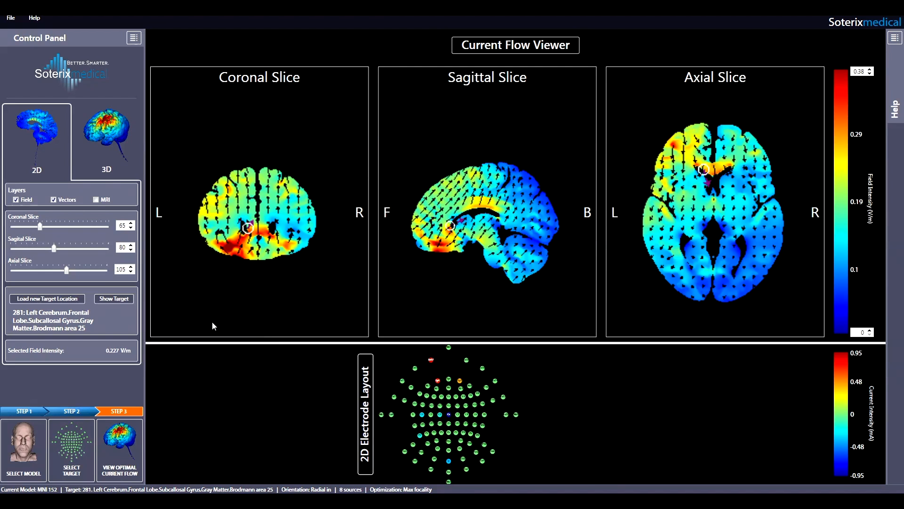
# - Overlay MRI anatomy beneath the field slices and toggle current vectors off and on
pyautogui.click(96, 200)
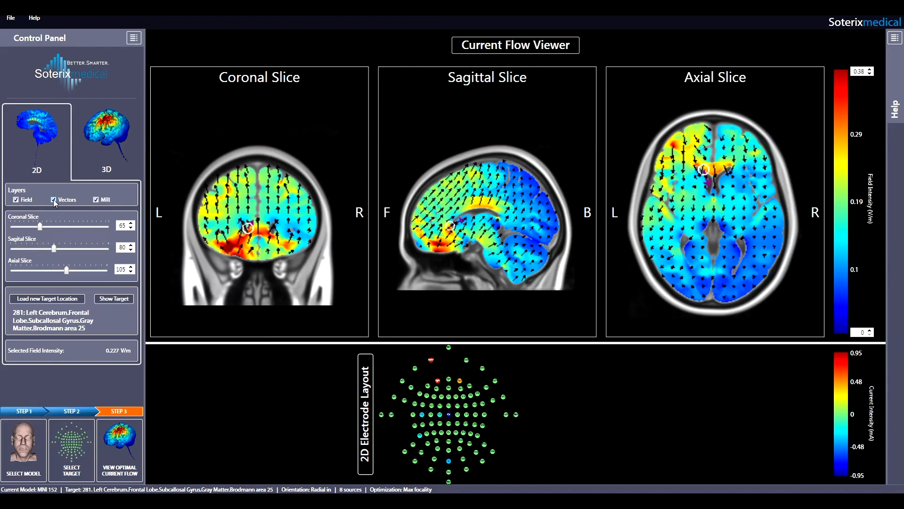
pyautogui.click(54, 200)
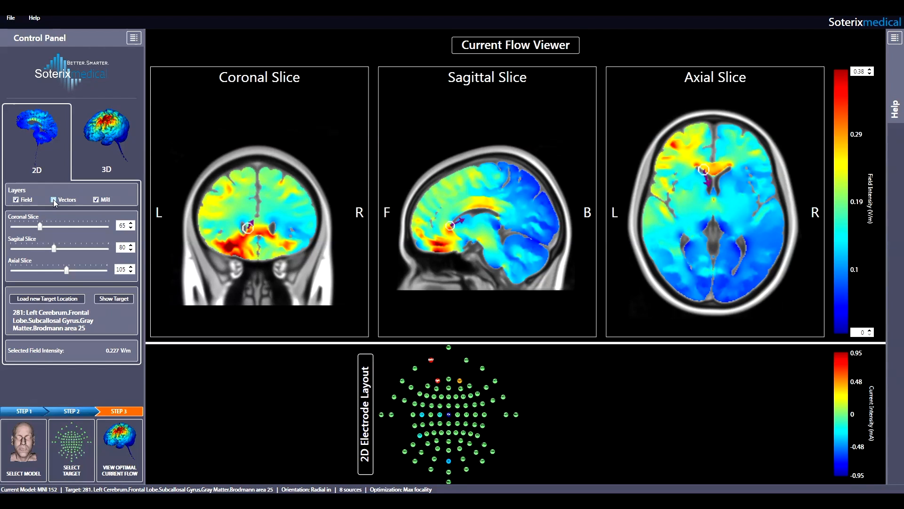
pyautogui.click(53, 199)
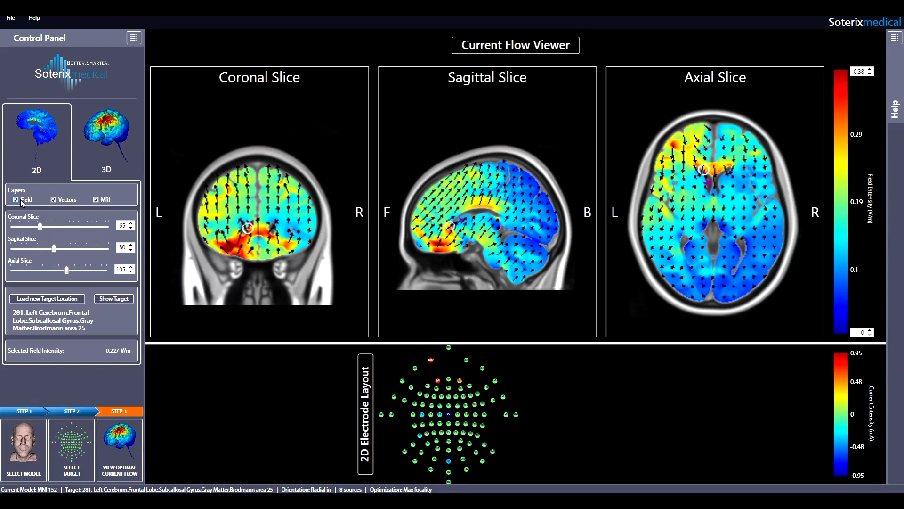
pyautogui.click(54, 199)
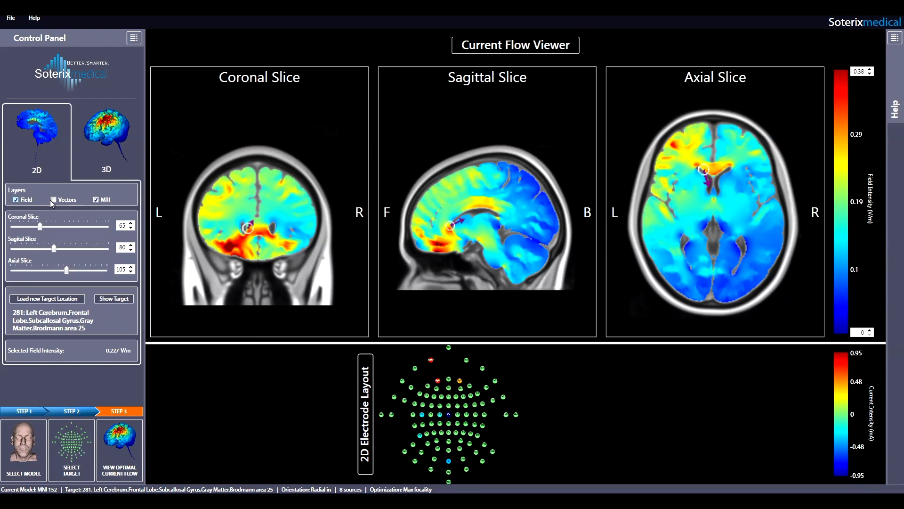
pyautogui.click(55, 199)
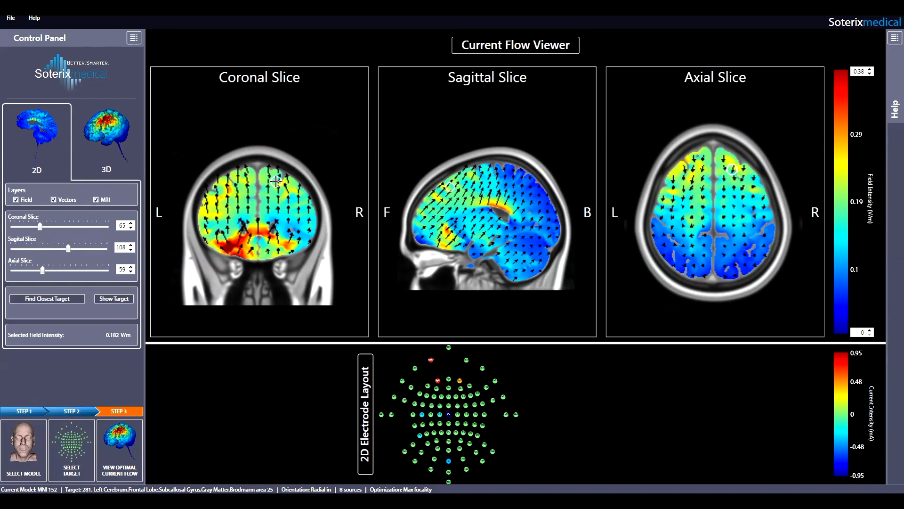
# - Move the sagittal slice to 69 and the axial slice to 82
pyautogui.moveTo(68, 249); pyautogui.dragTo(81, 249)
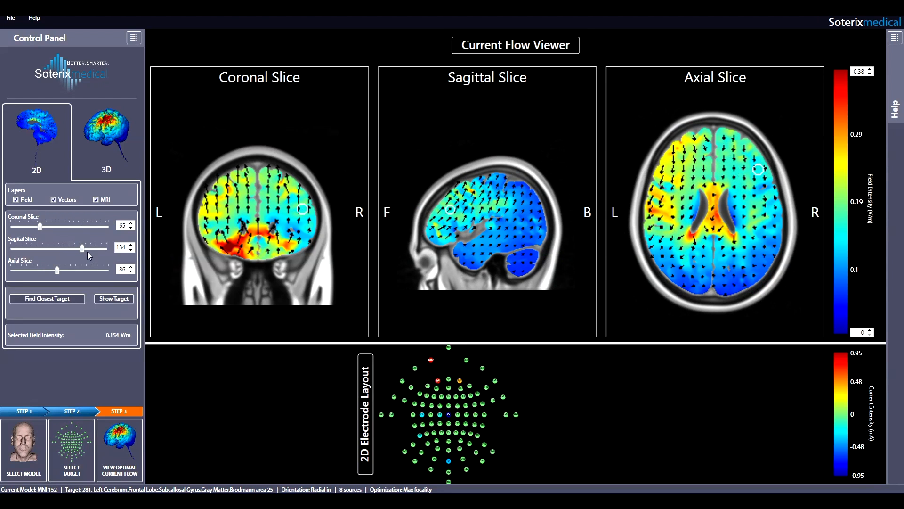
pyautogui.moveTo(82, 248); pyautogui.dragTo(74, 249)
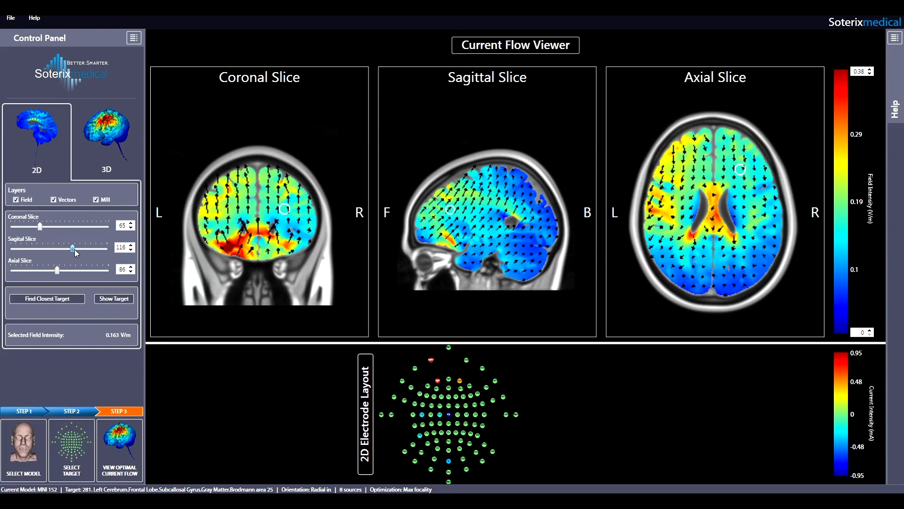
pyautogui.moveTo(75, 248); pyautogui.dragTo(49, 249)
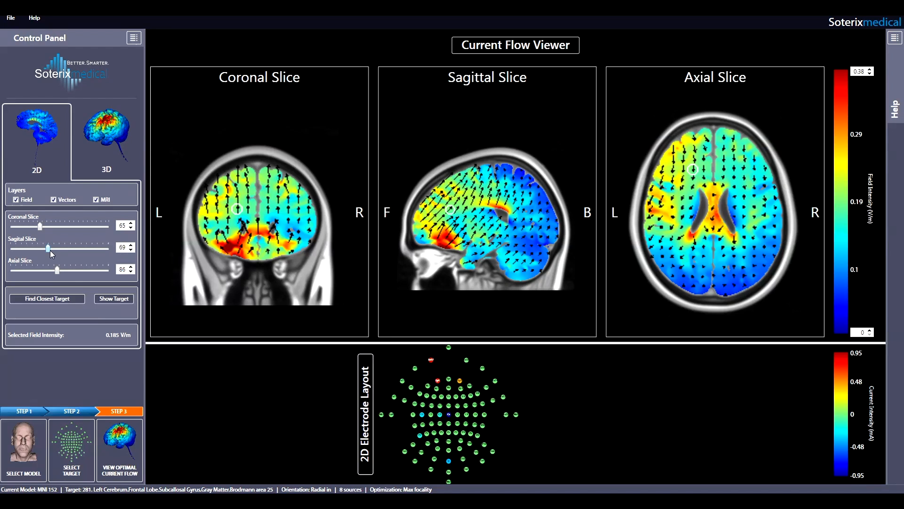
pyautogui.moveTo(114, 348)
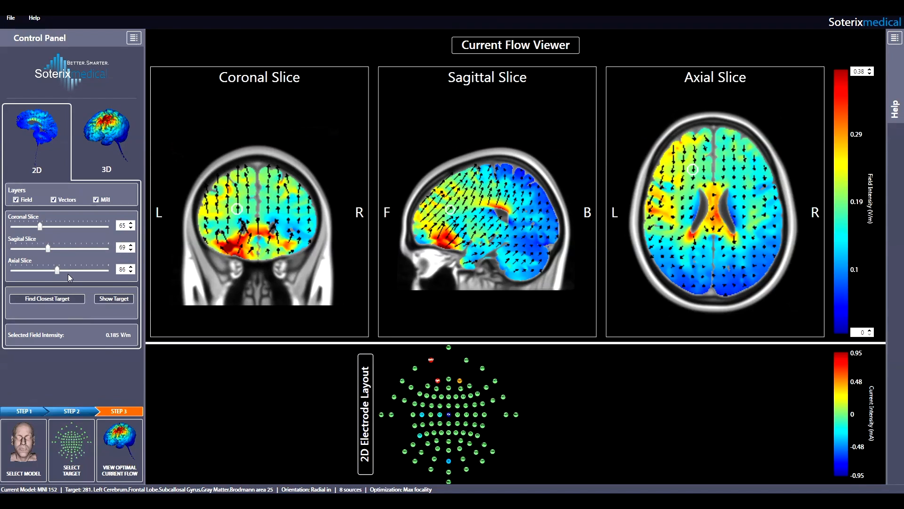
pyautogui.moveTo(56, 270); pyautogui.dragTo(74, 270)
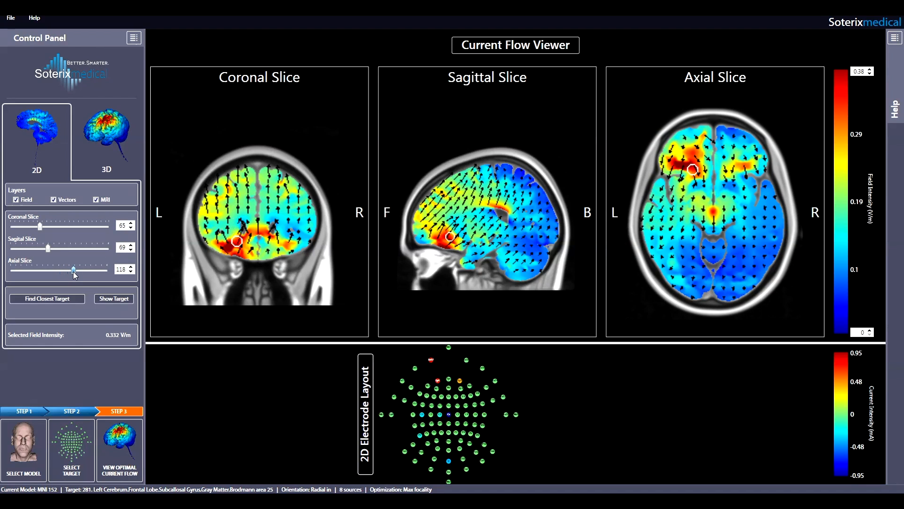
pyautogui.moveTo(72, 270); pyautogui.dragTo(64, 270)
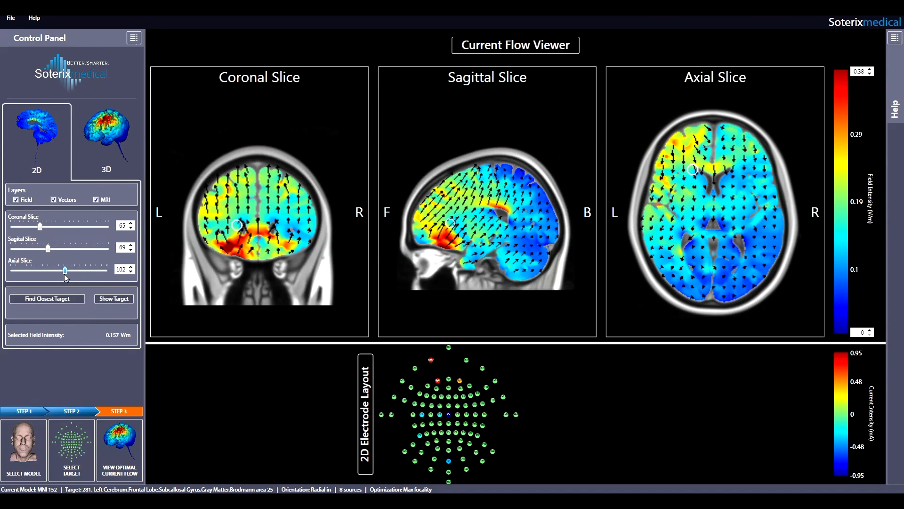
pyautogui.moveTo(64, 269); pyautogui.dragTo(56, 270)
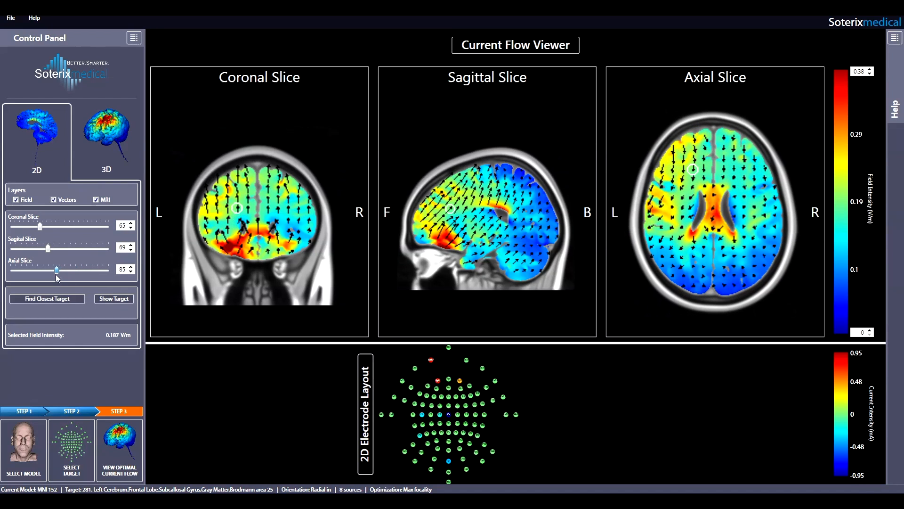
pyautogui.moveTo(57, 270); pyautogui.dragTo(52, 270)
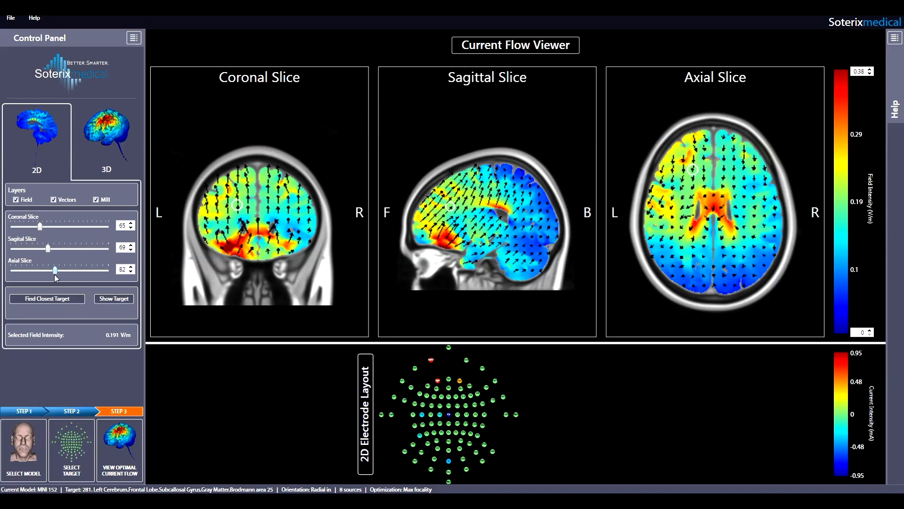
pyautogui.moveTo(60, 283)
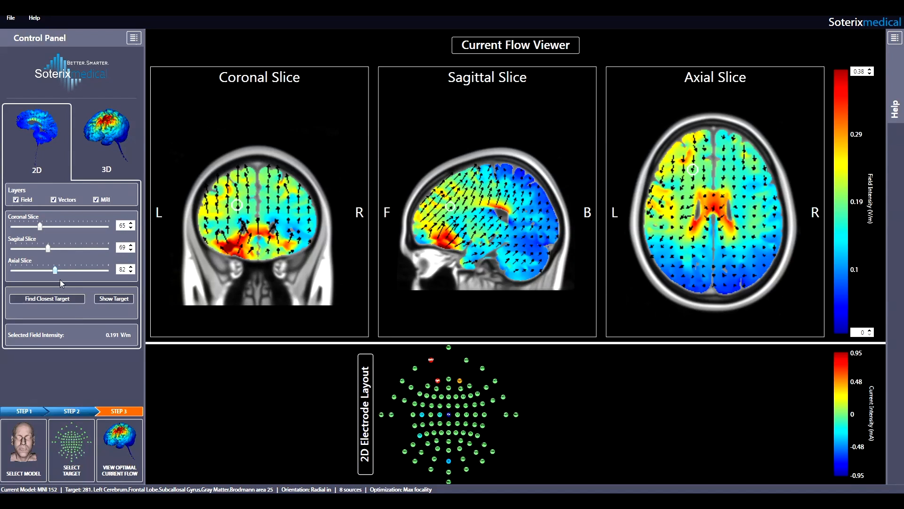
# - Center slices on the target (sagittal 80, axial 105) and set field scale 0–0.41 V/m
pyautogui.click(46, 298)
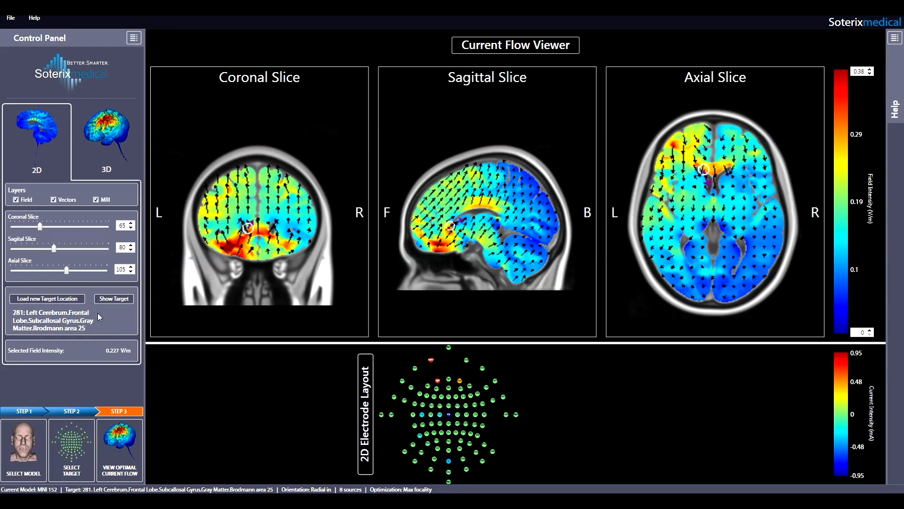
pyautogui.moveTo(653, 430)
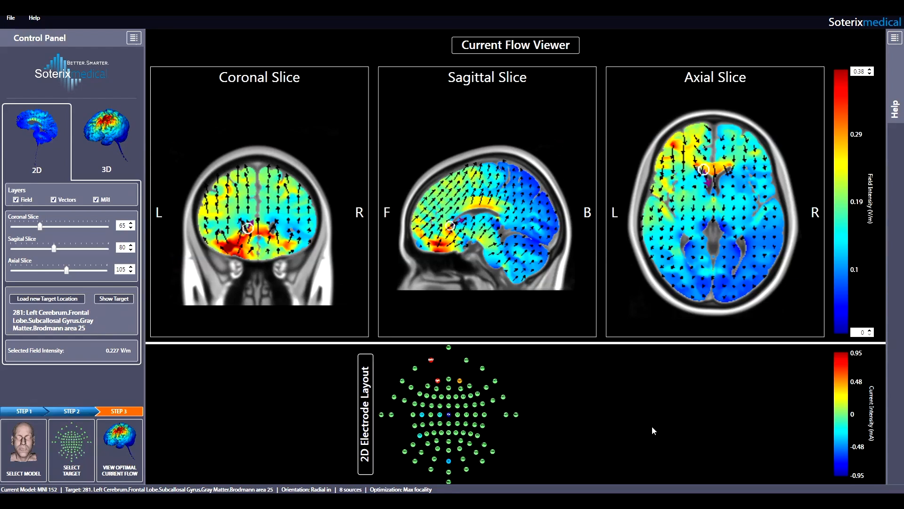
pyautogui.moveTo(850, 108)
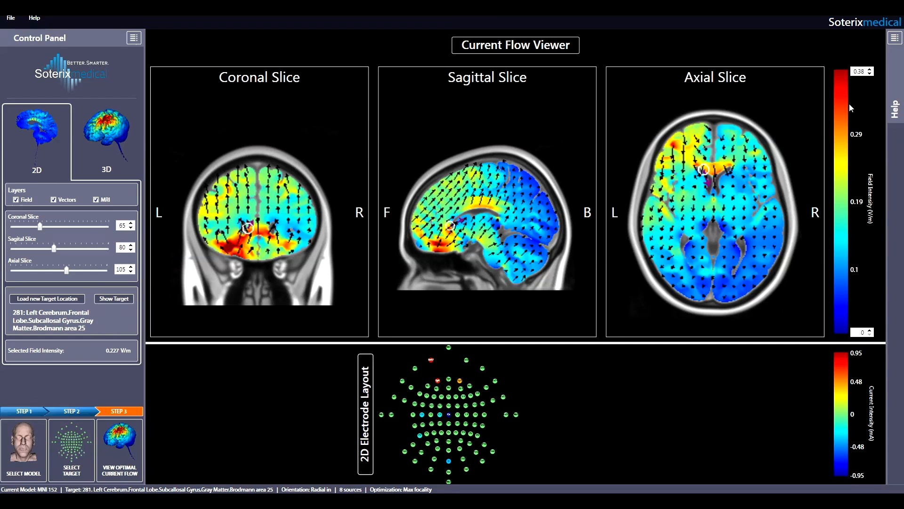
pyautogui.moveTo(871, 332)
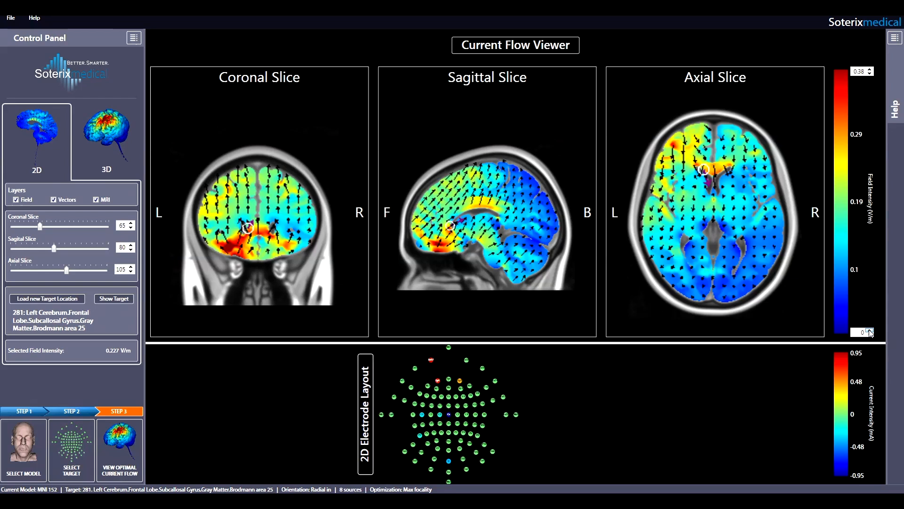
pyautogui.click(879, 330)
pyautogui.write('.02')
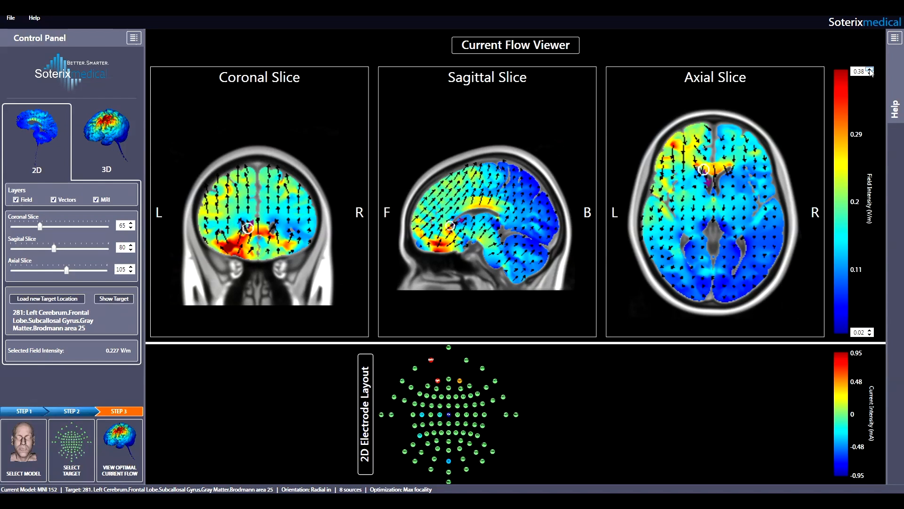
pyautogui.click(871, 69)
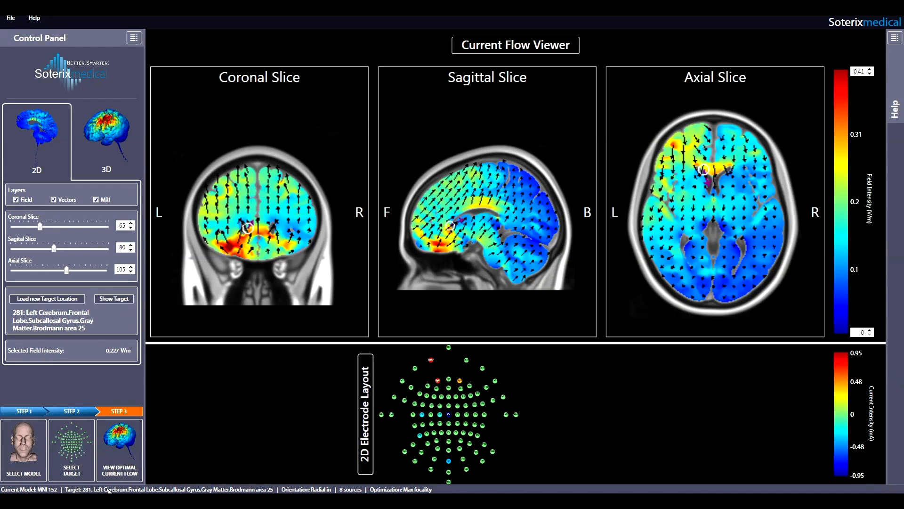
pyautogui.moveTo(121, 490)
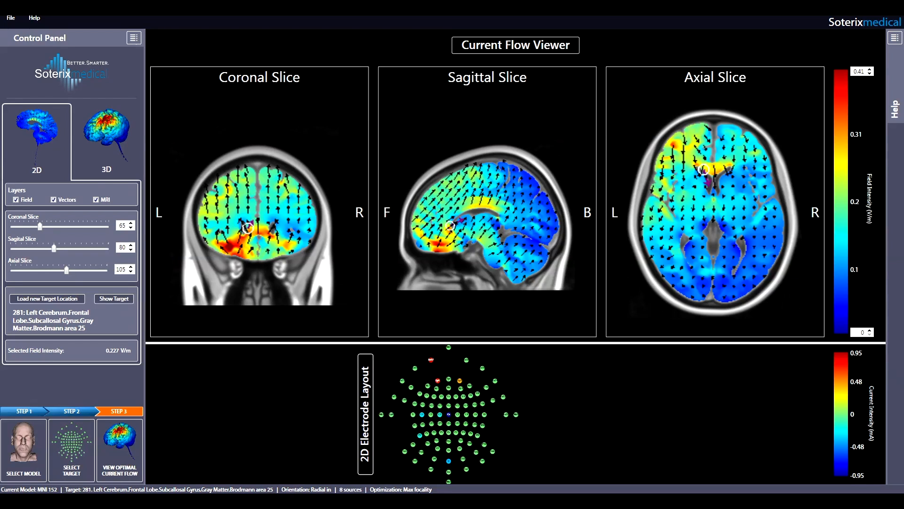
pyautogui.moveTo(441, 489)
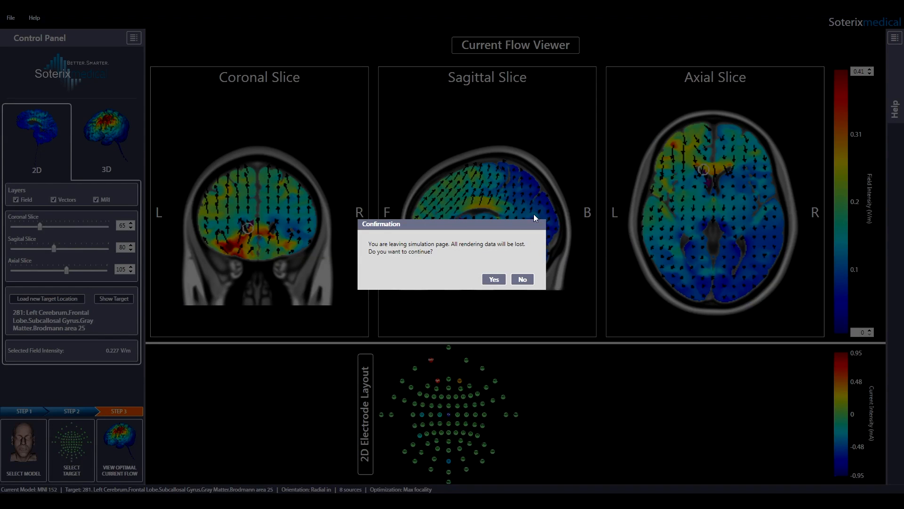
# - Re-optimize for Max Intensity and recalculate current flow, reaching 0.344 V/m at target
pyautogui.click(493, 278)
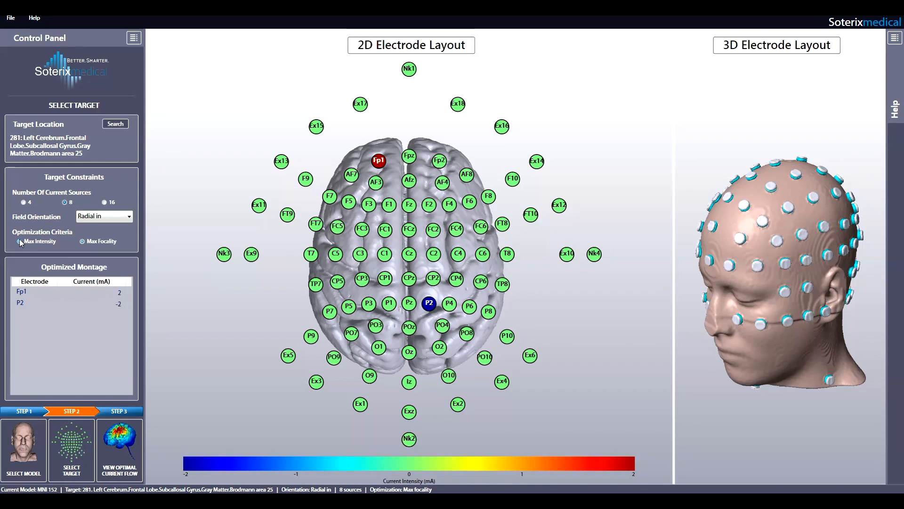
pyautogui.click(119, 450)
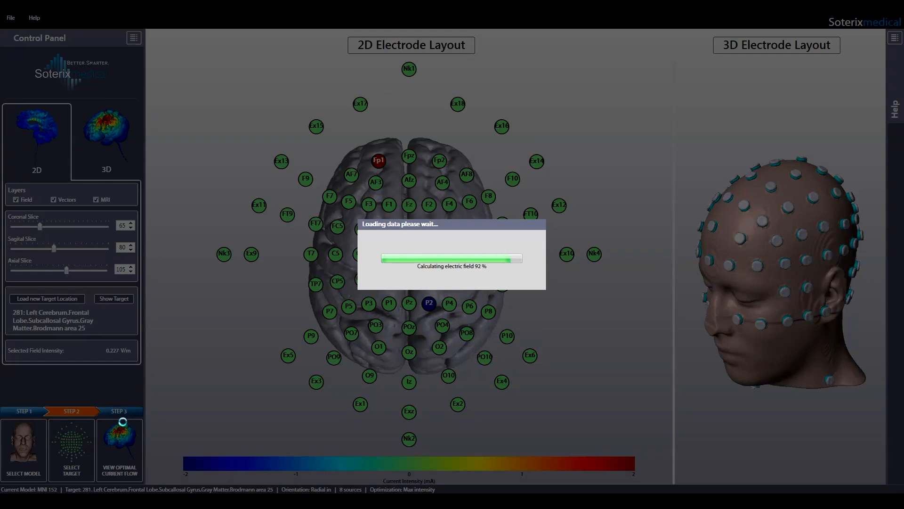
pyautogui.click(119, 450)
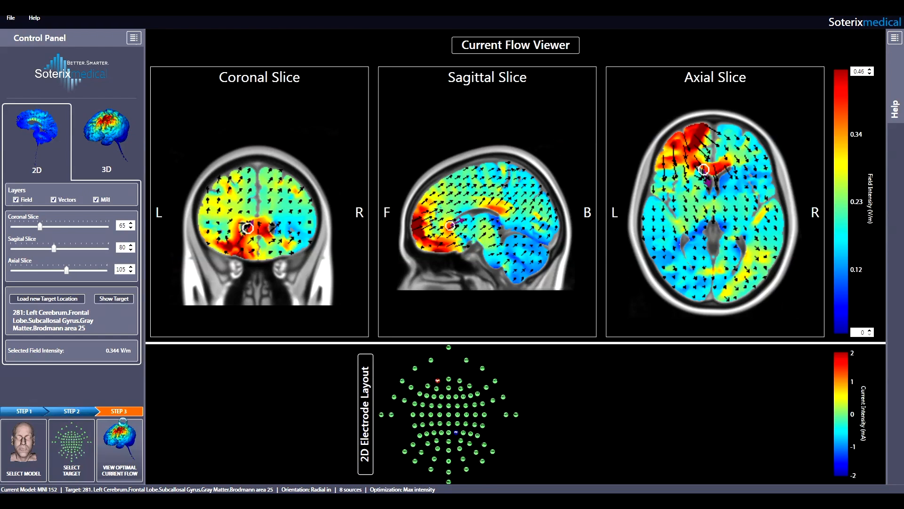
pyautogui.moveTo(114, 358)
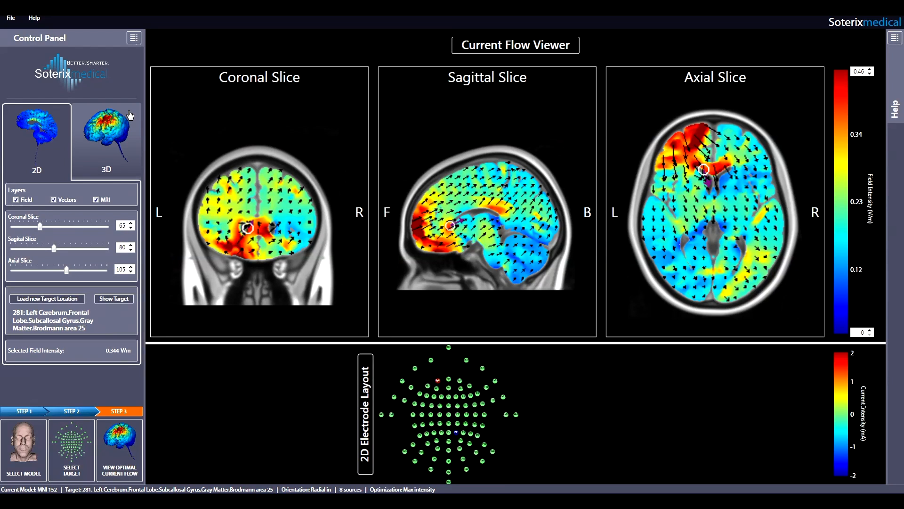
# - Switch the current flow viewer from 2D slices to 3D mode
pyautogui.click(106, 138)
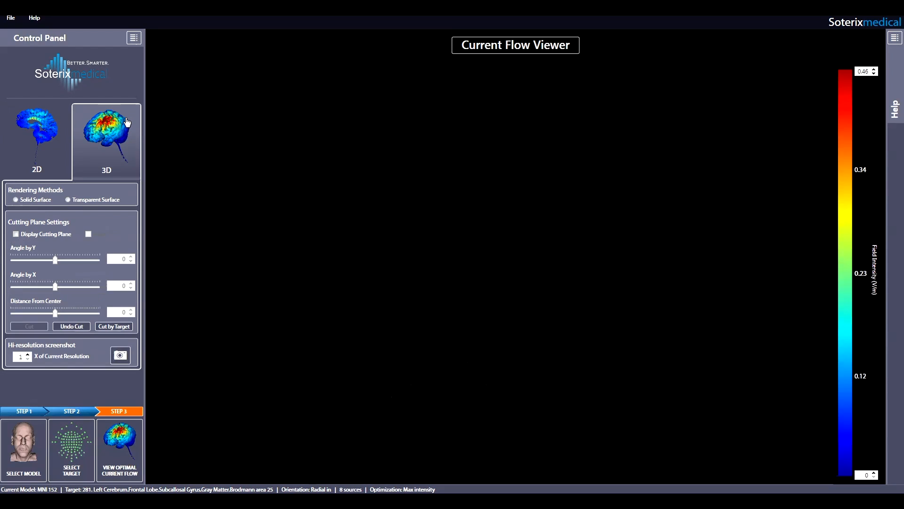
# - Render the brain as a solid surface and rotate it to a side view of the frontal field
pyautogui.click(106, 136)
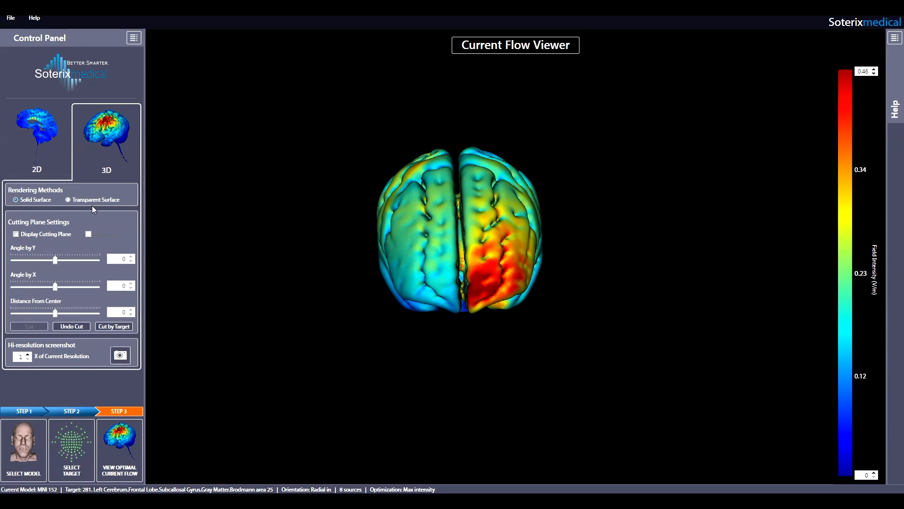
pyautogui.moveTo(132, 220)
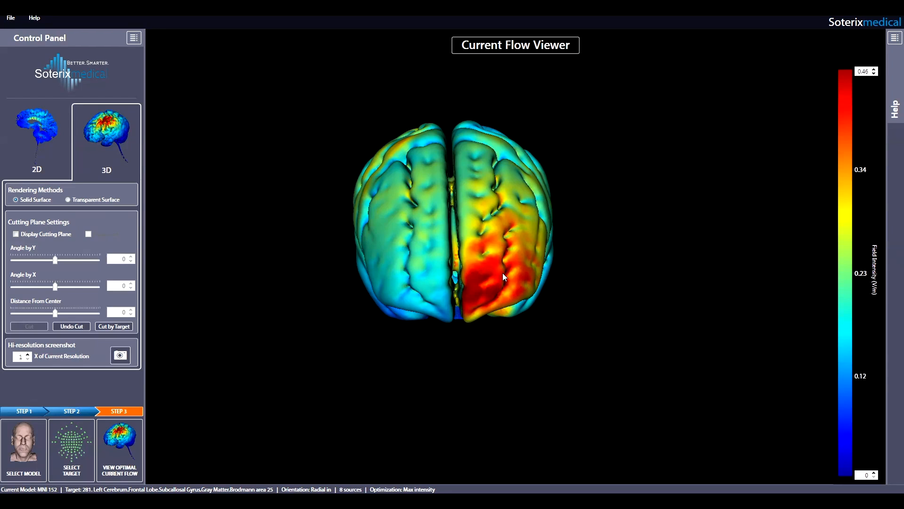
pyautogui.moveTo(503, 277); pyautogui.dragTo(600, 256)
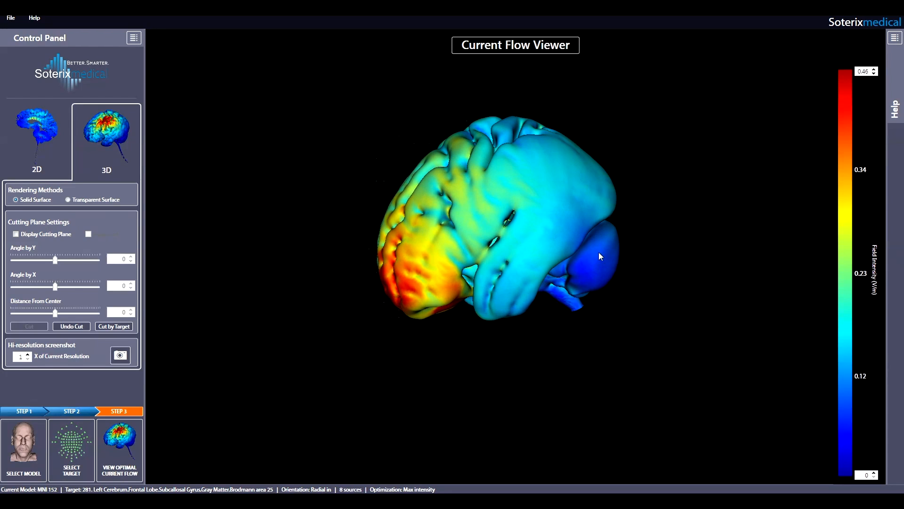
pyautogui.moveTo(600, 257); pyautogui.dragTo(563, 311)
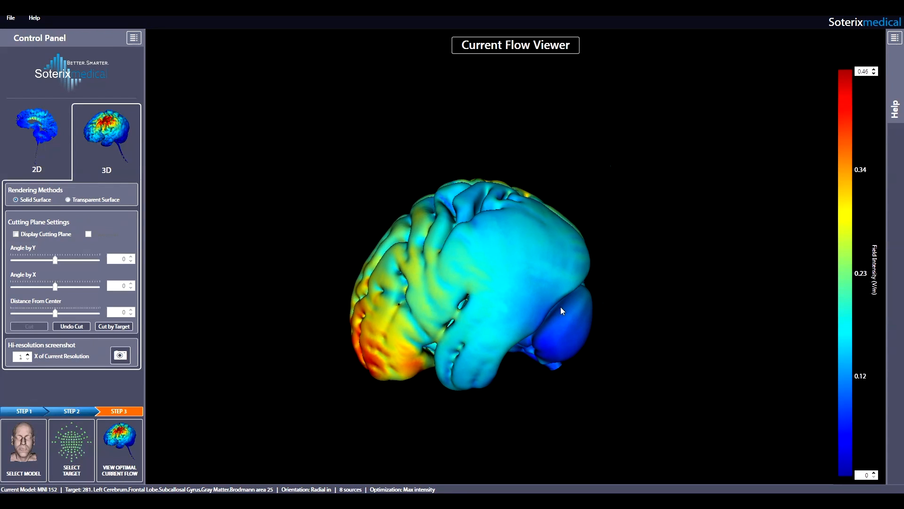
pyautogui.moveTo(562, 311); pyautogui.dragTo(516, 282)
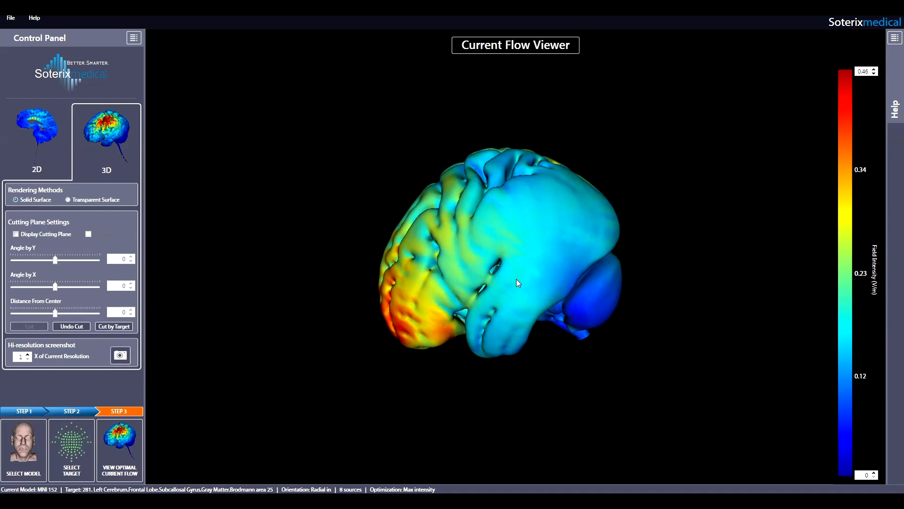
pyautogui.click(15, 233)
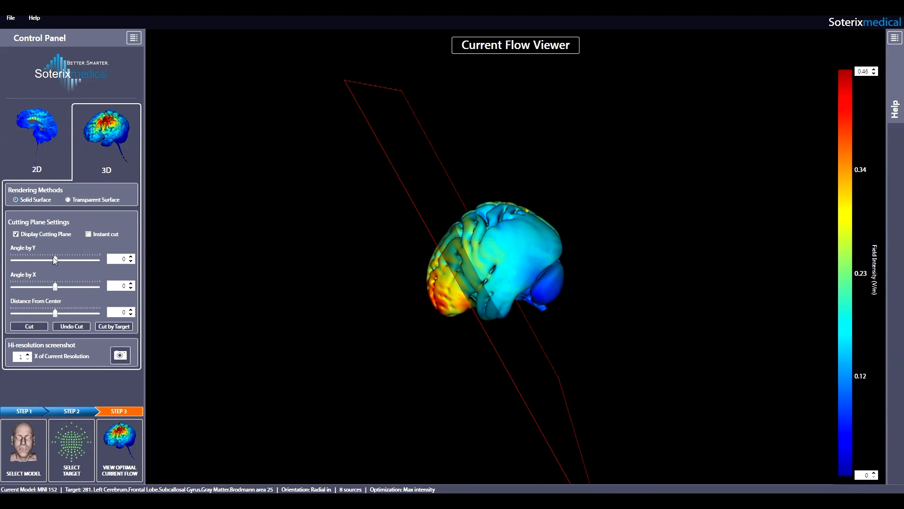
# - Tilt the cutting plane to Y 5.7, X −1.9, distance 5.4, then trial-cut and undo
pyautogui.moveTo(54, 260); pyautogui.dragTo(57, 260)
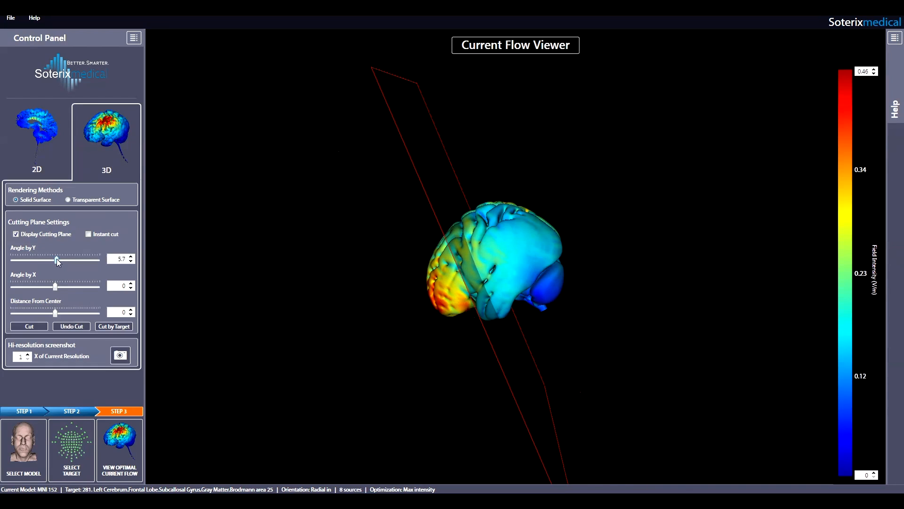
pyautogui.moveTo(56, 287); pyautogui.dragTo(56, 287)
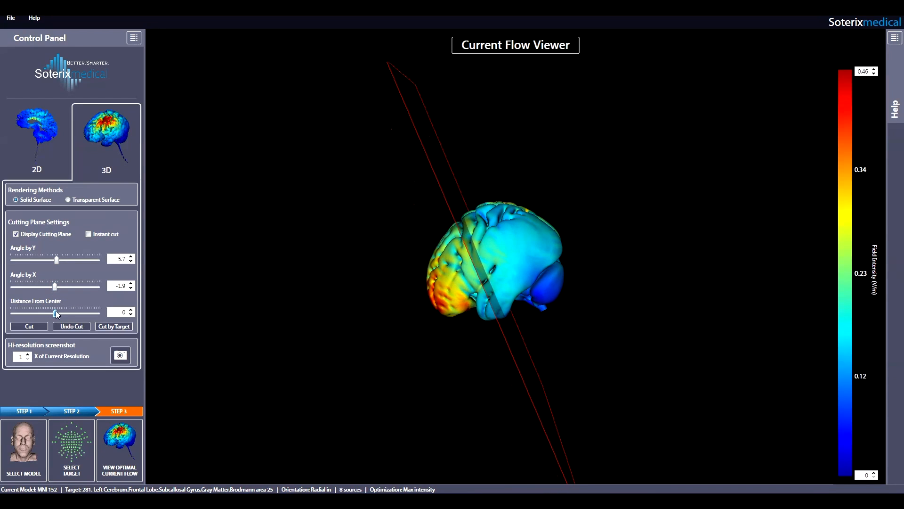
pyautogui.moveTo(49, 312); pyautogui.dragTo(57, 311)
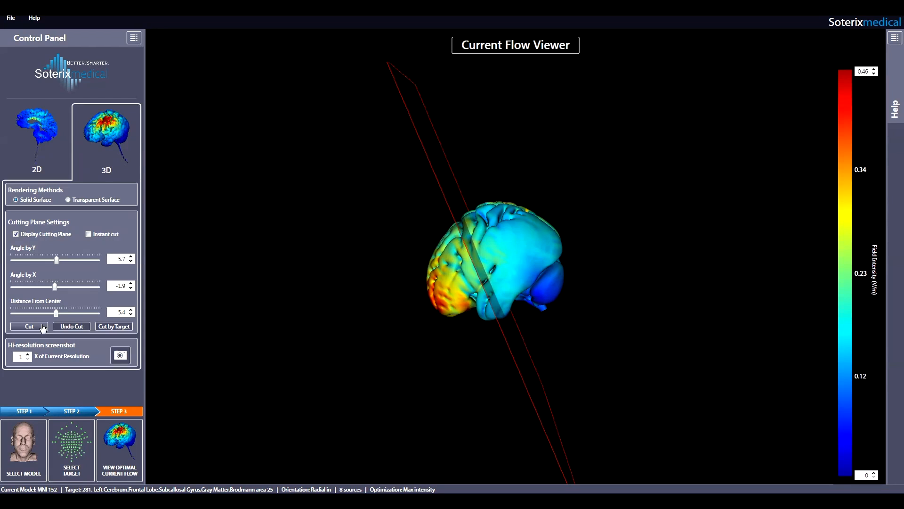
pyautogui.click(28, 326)
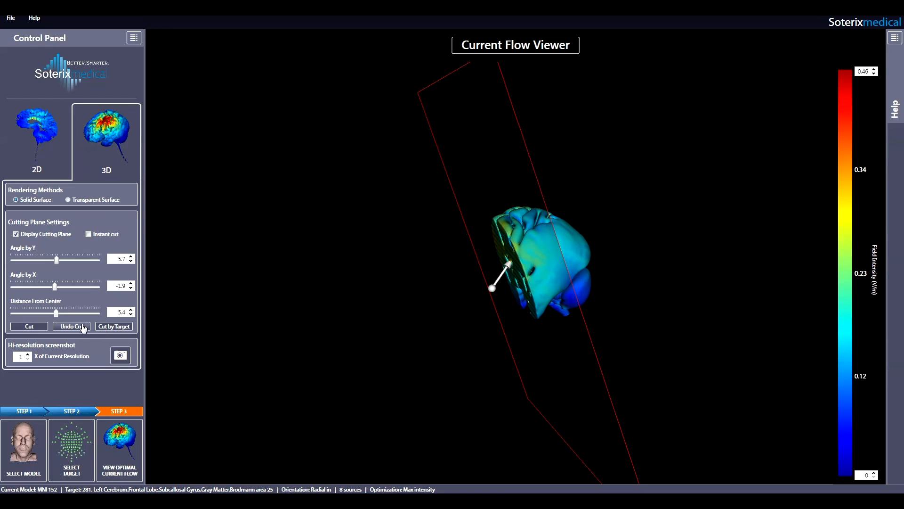
pyautogui.click(71, 325)
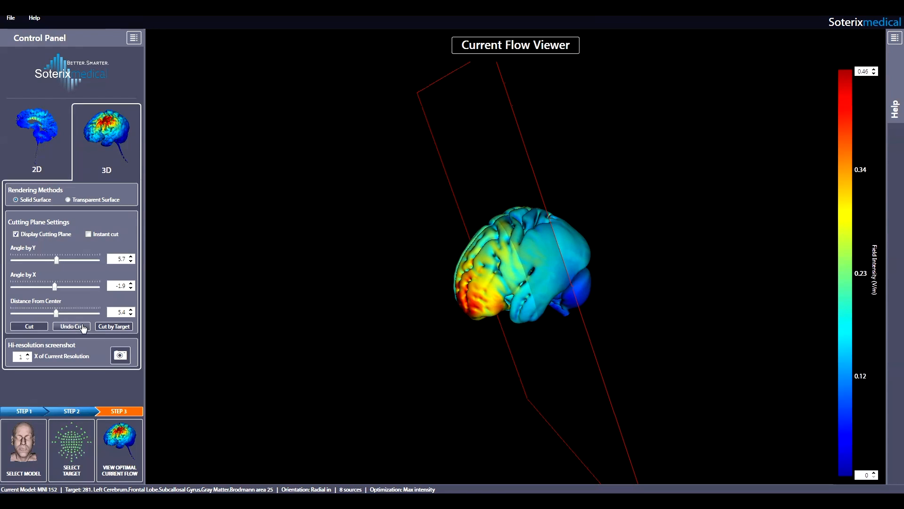
# - Cut the brain along the tilted plane and keep the colour scale maximum at 0.46
pyautogui.click(114, 326)
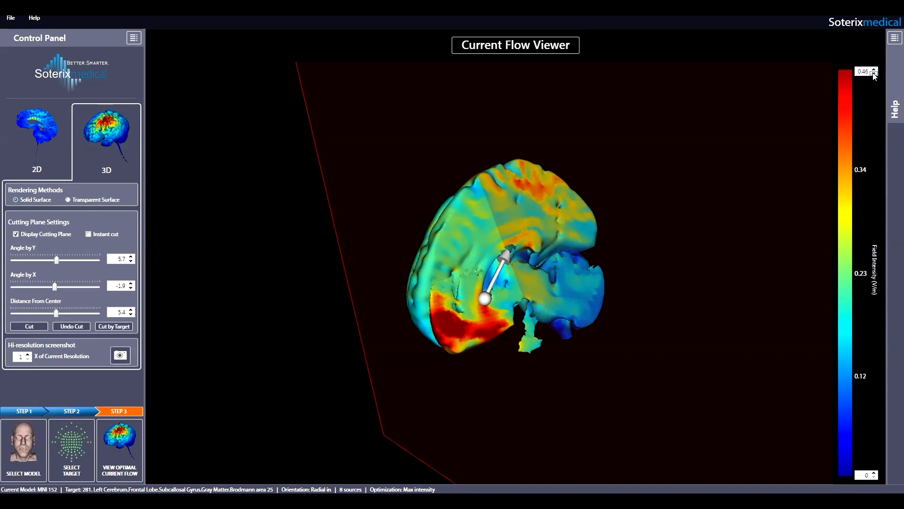
pyautogui.click(873, 74)
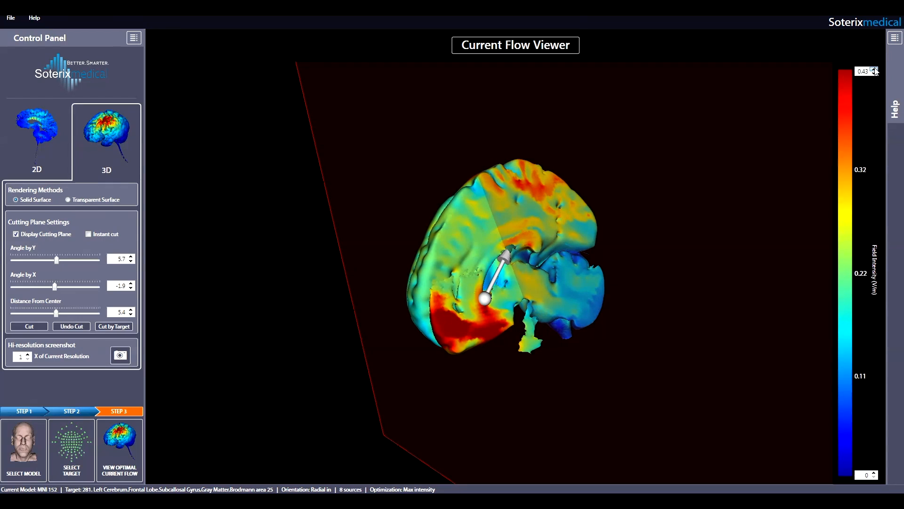
pyautogui.click(875, 69)
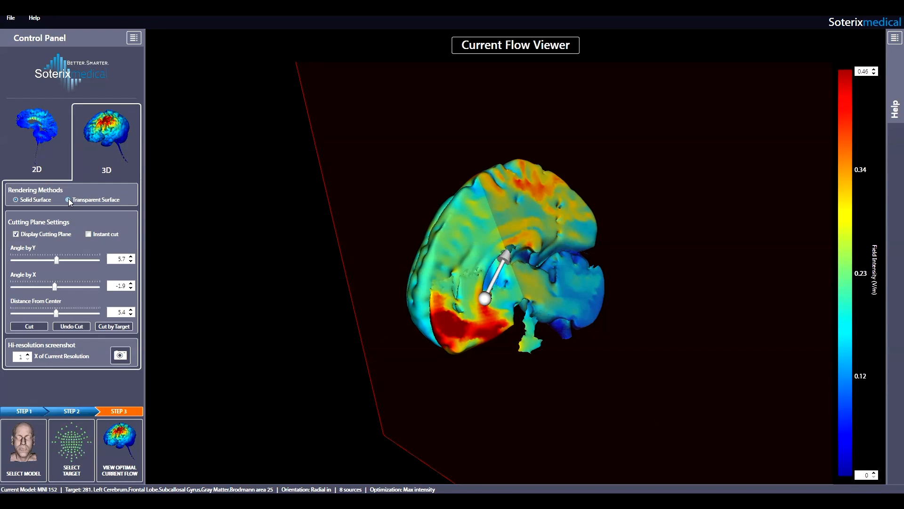
# - Render a transparent brain with opacities 0.47, 0.00, 0.00, 1.00, then rotate and zoom in
pyautogui.click(68, 200)
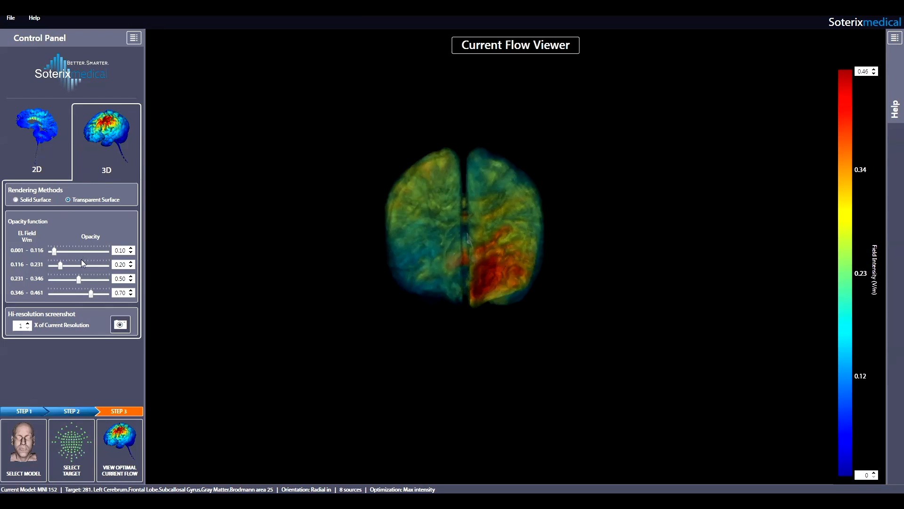
pyautogui.moveTo(90, 308)
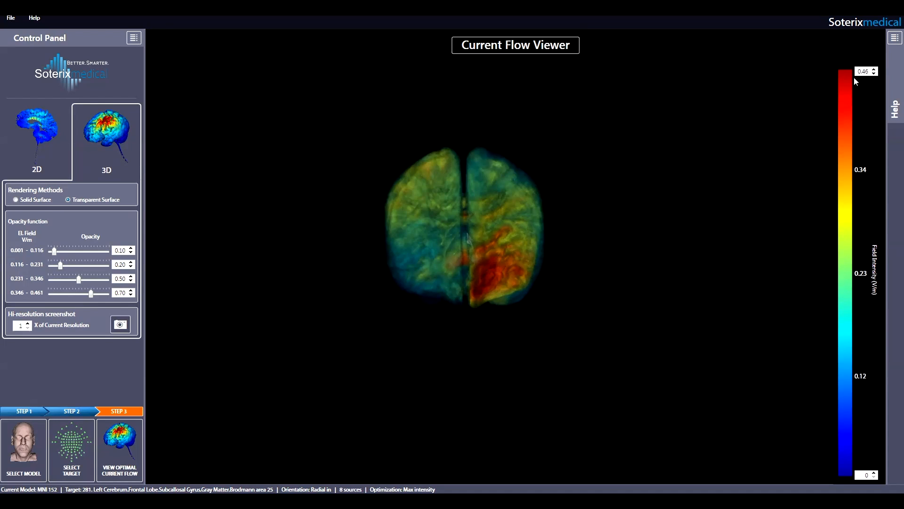
pyautogui.moveTo(707, 113)
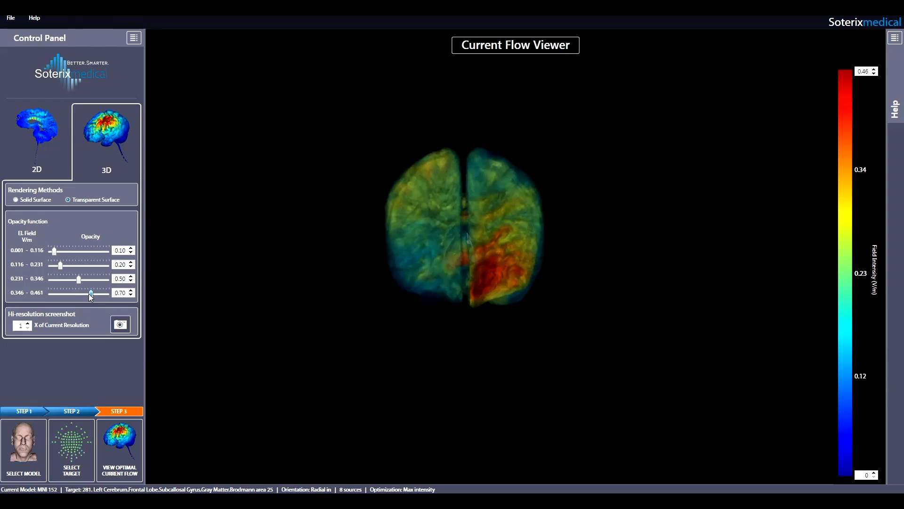
pyautogui.moveTo(90, 293); pyautogui.dragTo(110, 292)
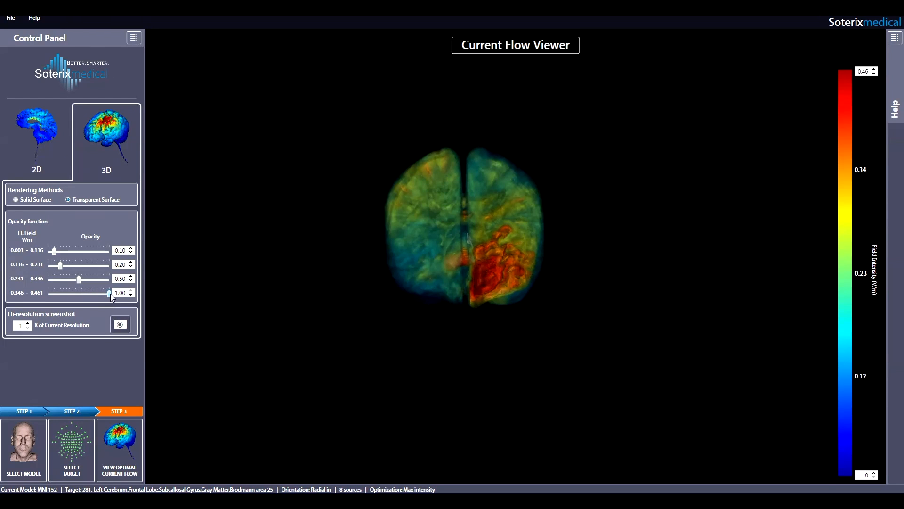
pyautogui.moveTo(110, 294); pyautogui.dragTo(79, 281)
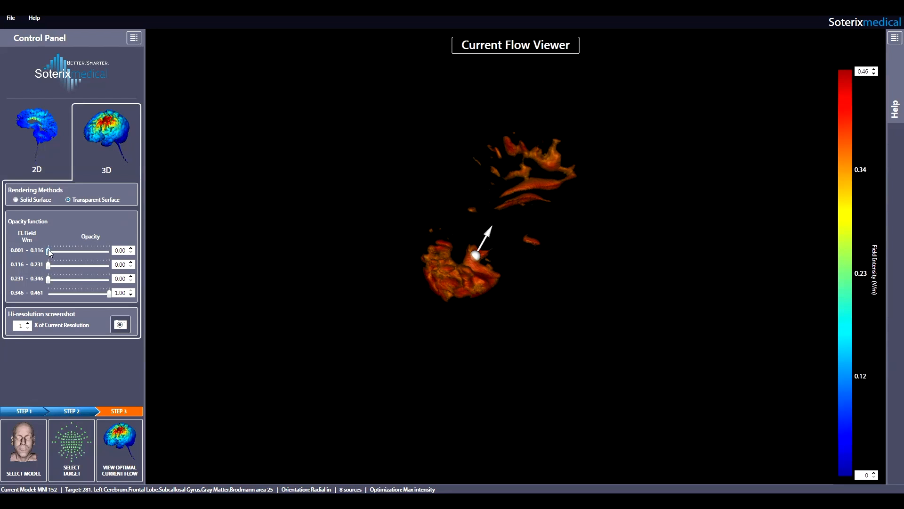
pyautogui.moveTo(49, 250); pyautogui.dragTo(74, 250)
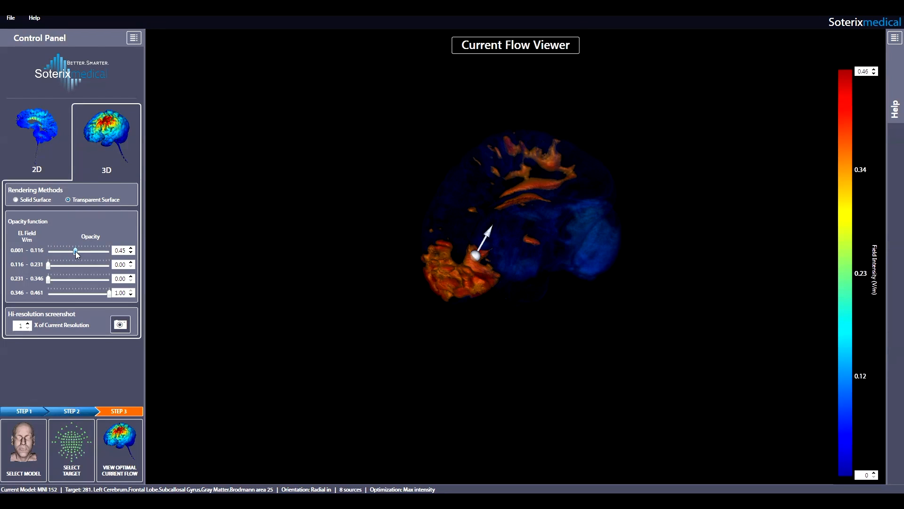
pyautogui.moveTo(75, 251); pyautogui.dragTo(77, 251)
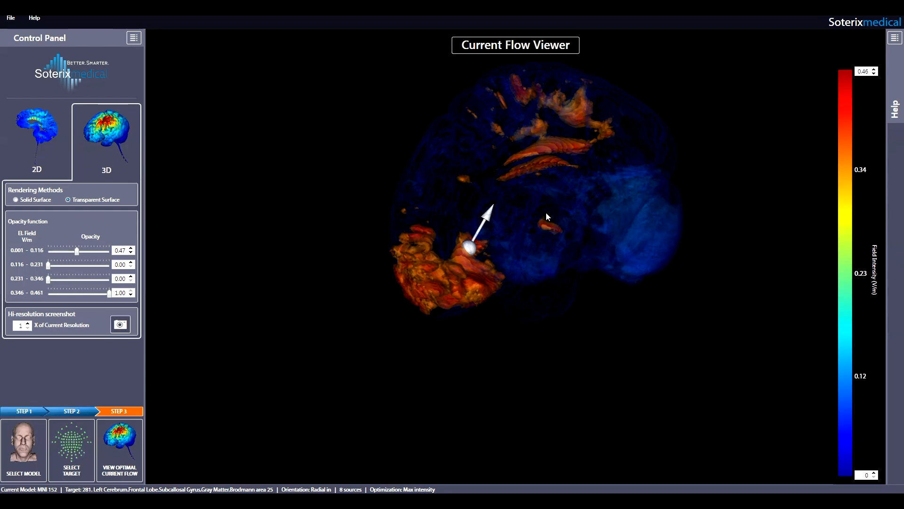
pyautogui.moveTo(546, 216); pyautogui.dragTo(536, 242)
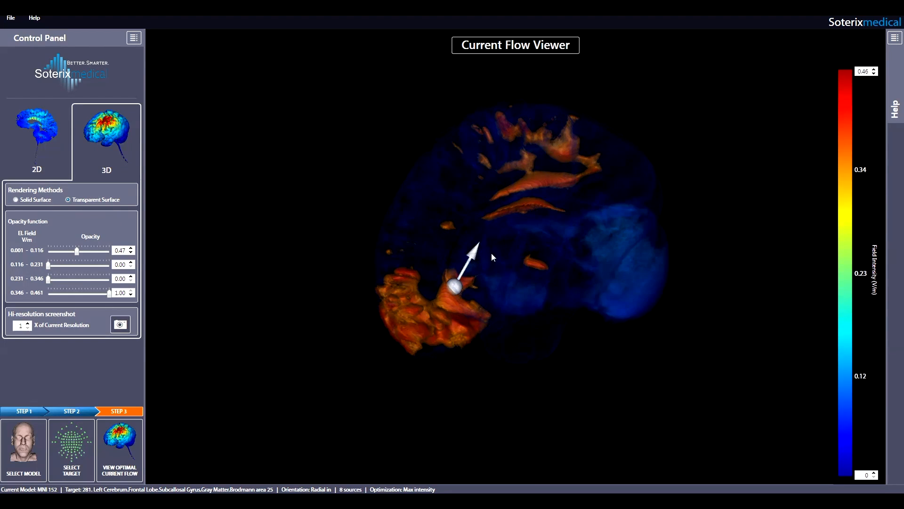
pyautogui.moveTo(492, 257); pyautogui.dragTo(485, 245)
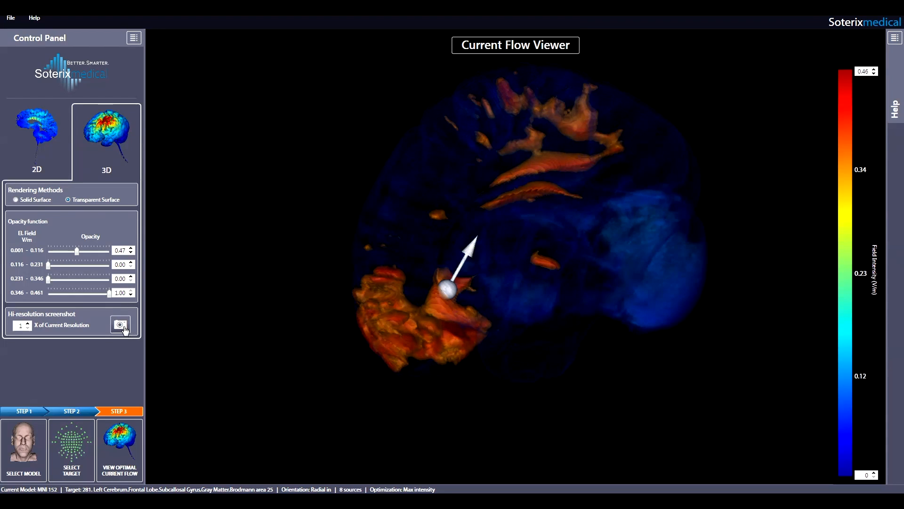
# - Save a hi-resolution screenshot as Demo1.png, then start another screenshot at 6× resolution
pyautogui.click(121, 324)
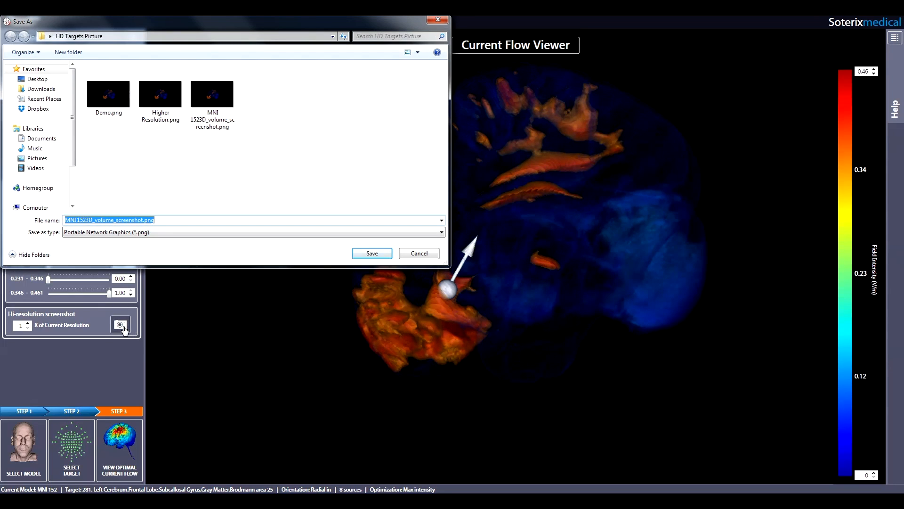
pyautogui.write('D')
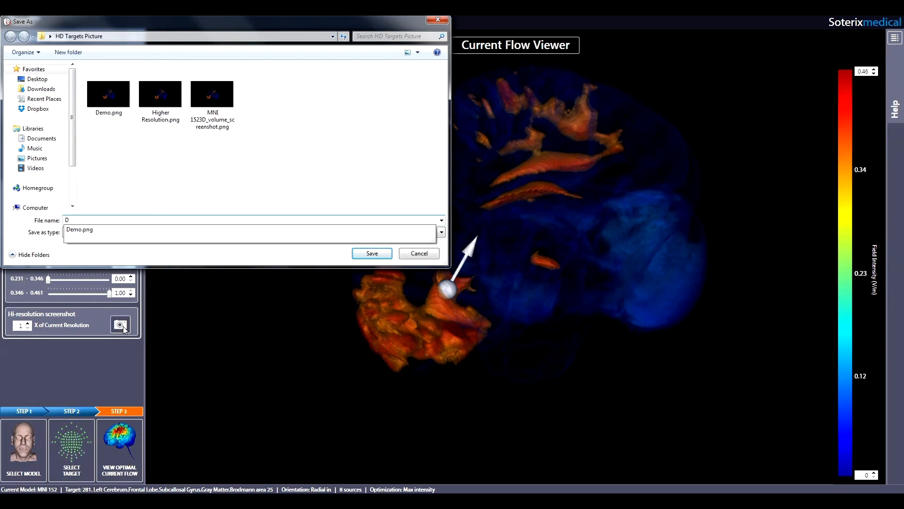
pyautogui.write('emo1')
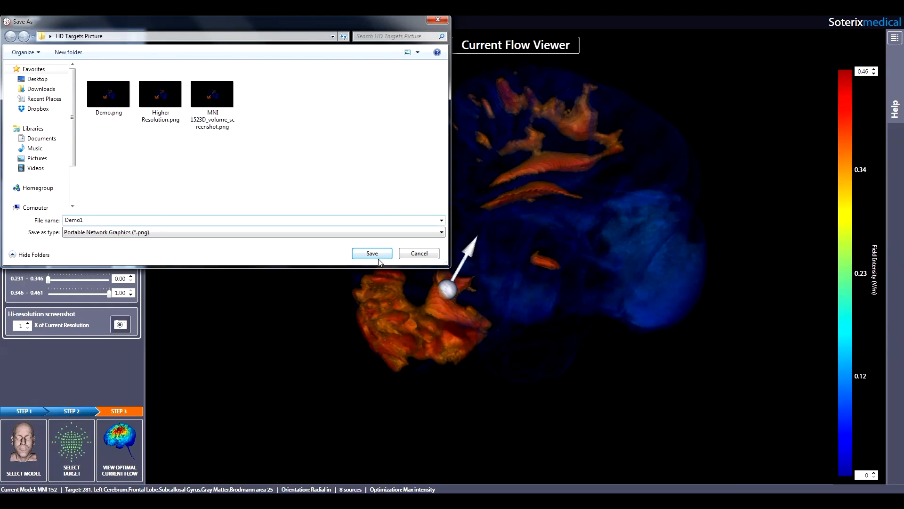
pyautogui.click(371, 253)
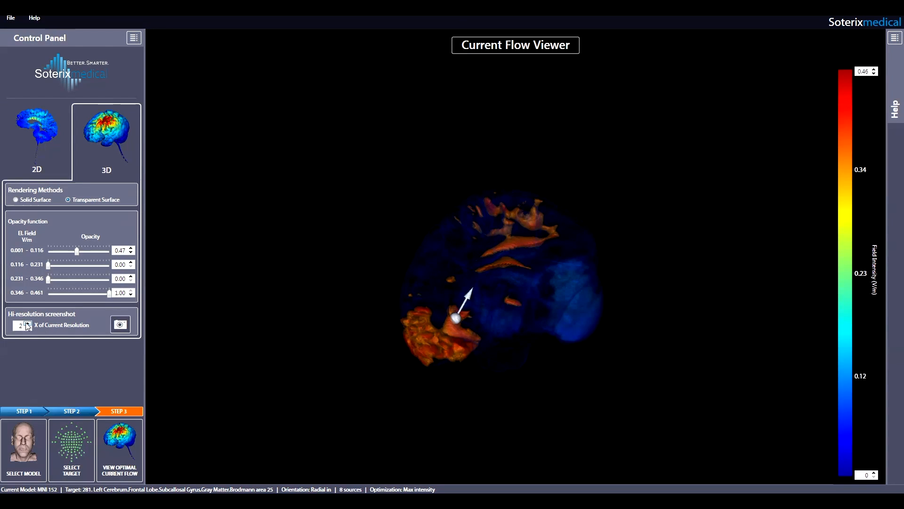
pyautogui.click(29, 322)
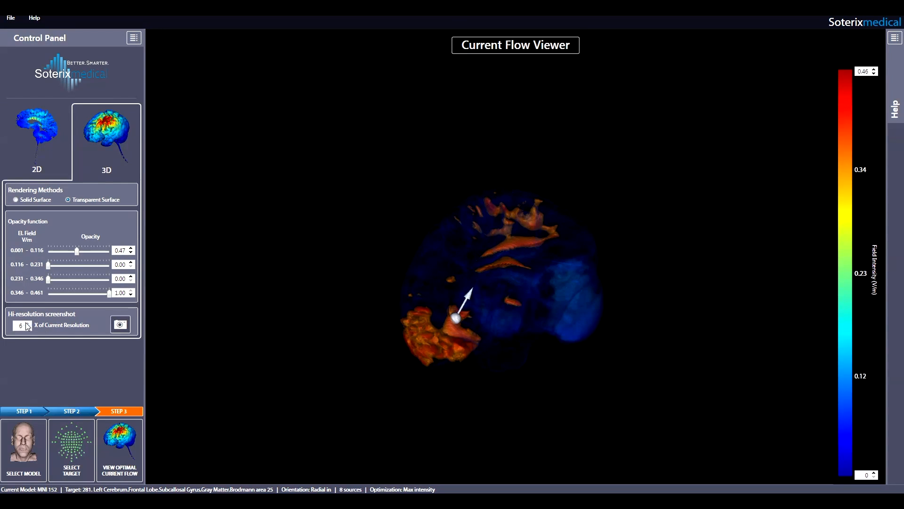
pyautogui.click(120, 324)
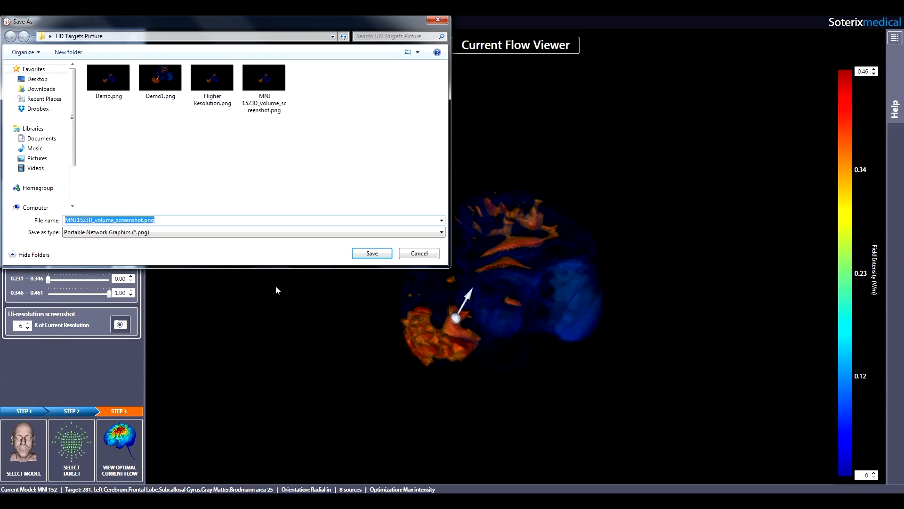